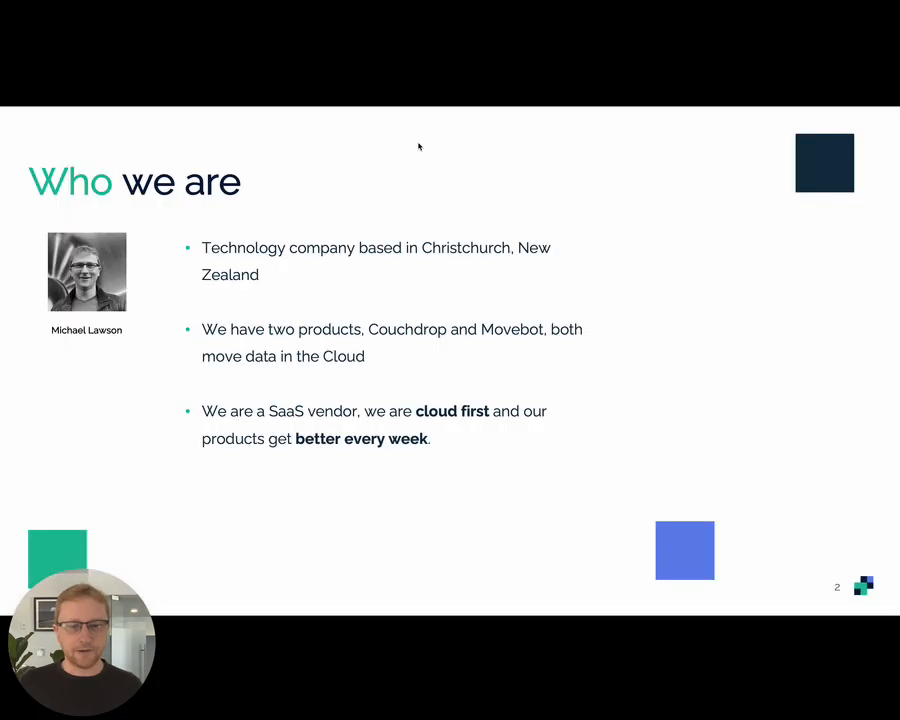
pyautogui.moveTo(408, 149)
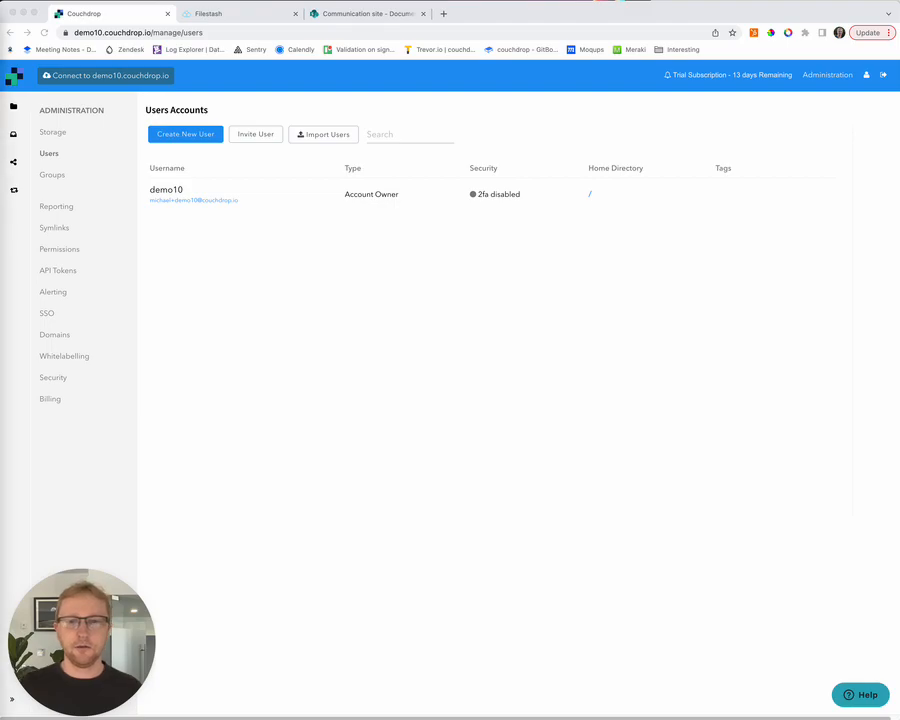
pyautogui.moveTo(13, 107)
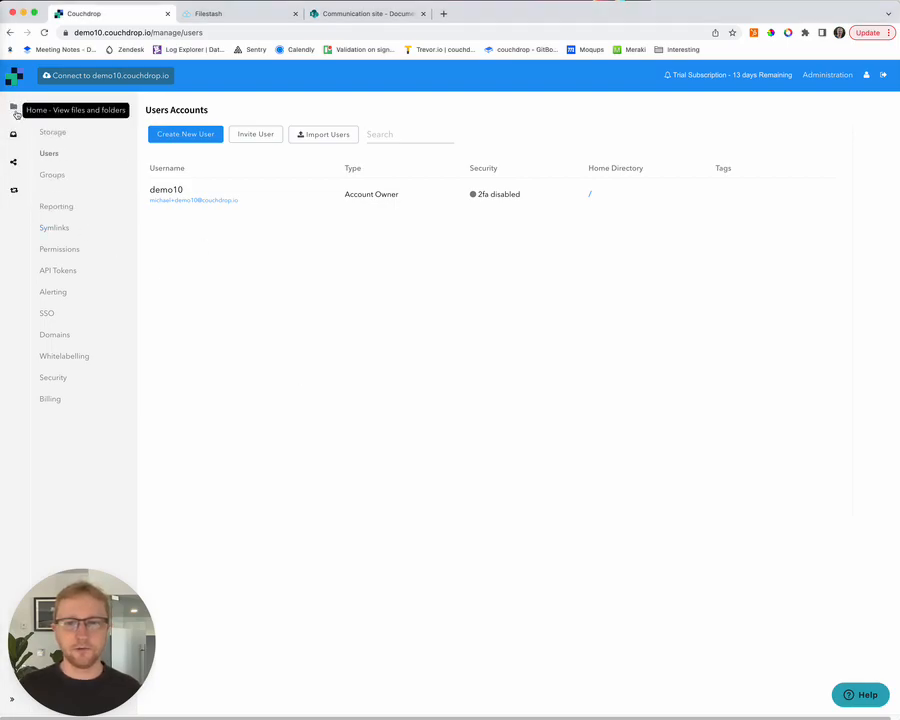
# Step: Go to Couchdrop's files home page to reach the storage connection setup step
pyautogui.click(14, 106)
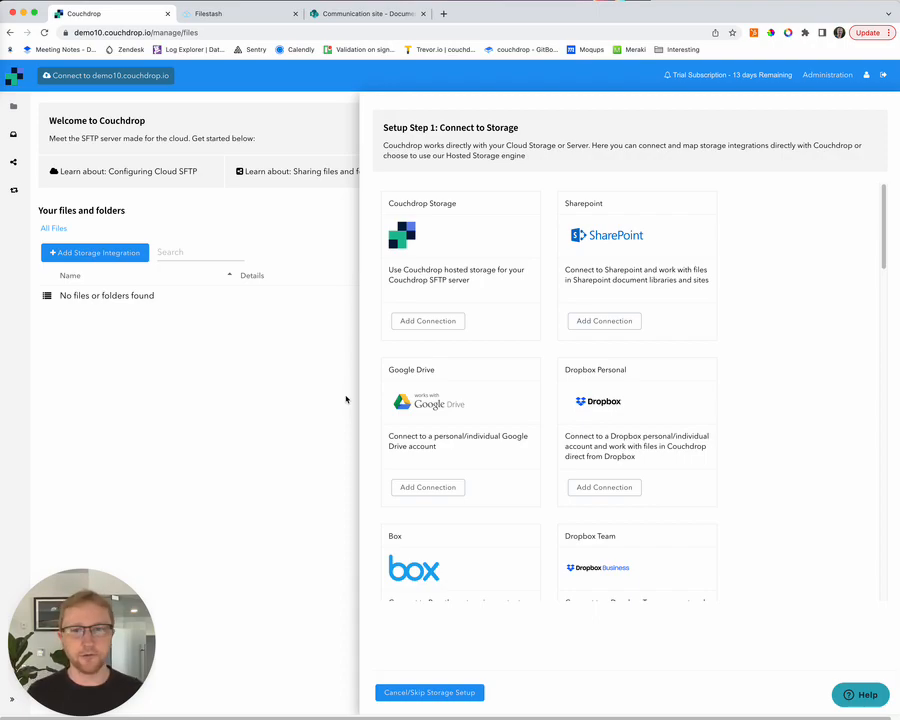
pyautogui.moveTo(496, 331)
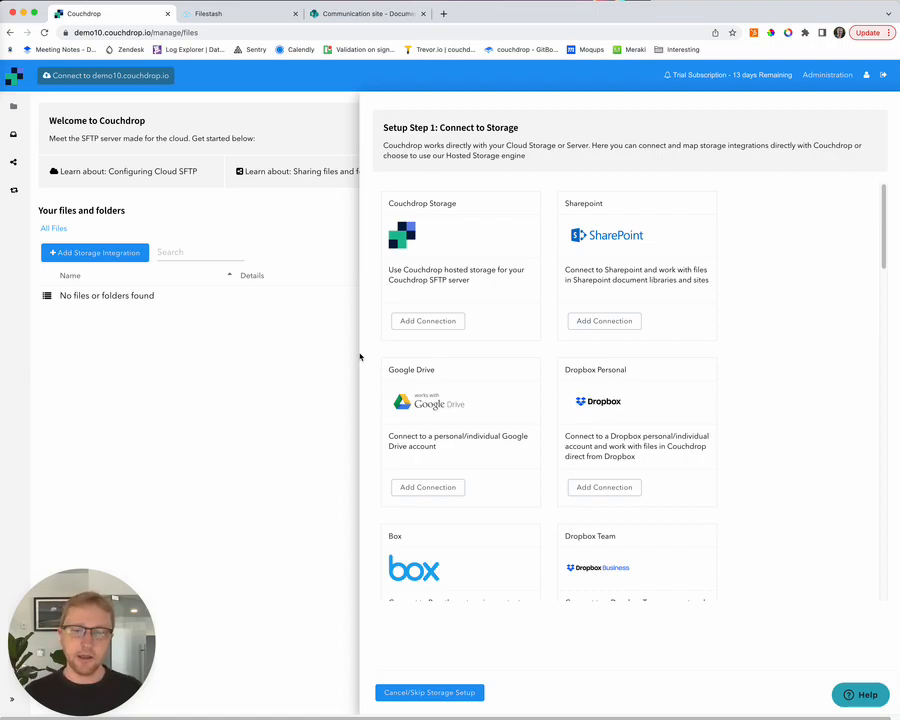
pyautogui.moveTo(131, 383)
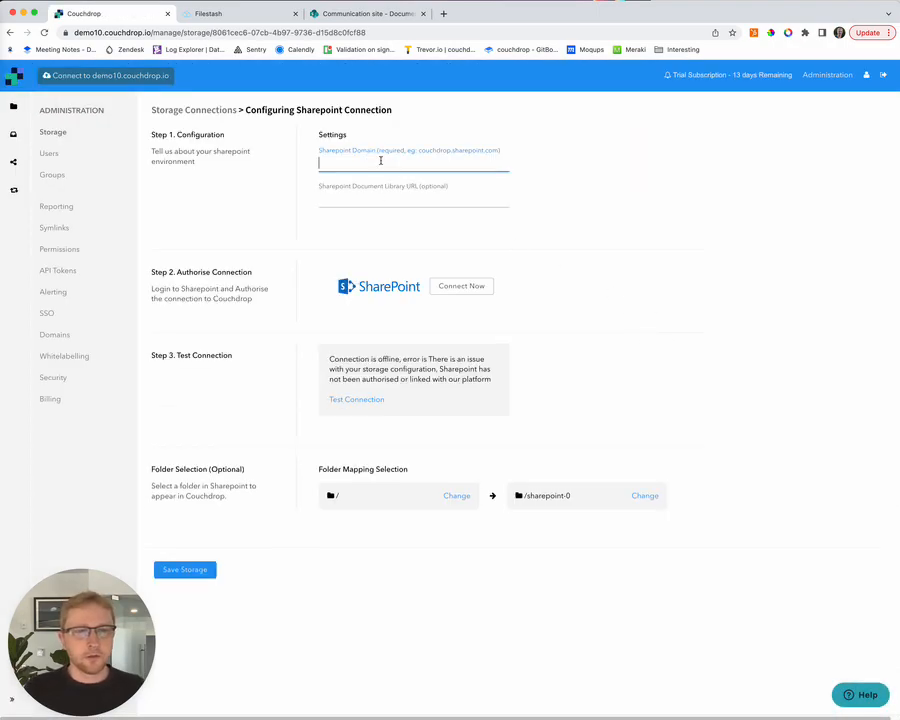
# Step: Enter the couchdropdemo.sharepoint.com domain and authorise the connection, accepting the permissions
pyautogui.write('couchc')
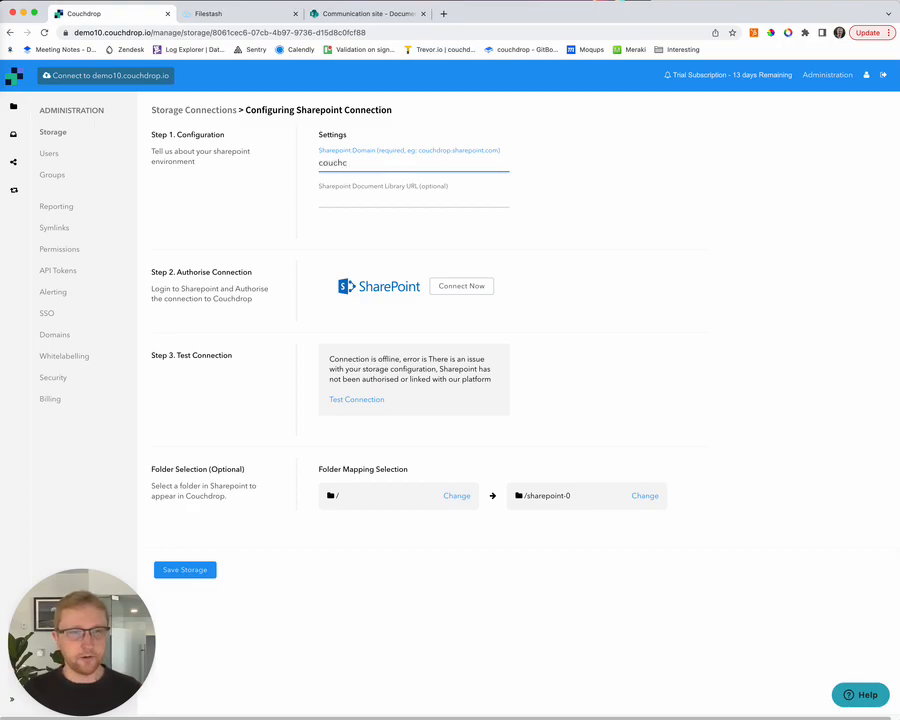
pyautogui.press('Backspace')
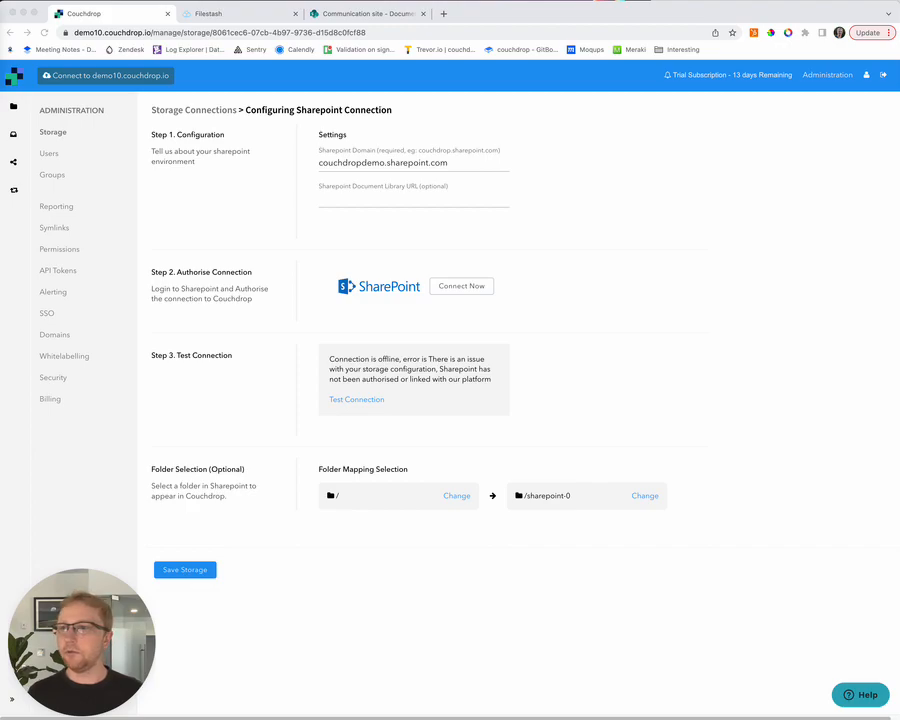
pyautogui.click(461, 286)
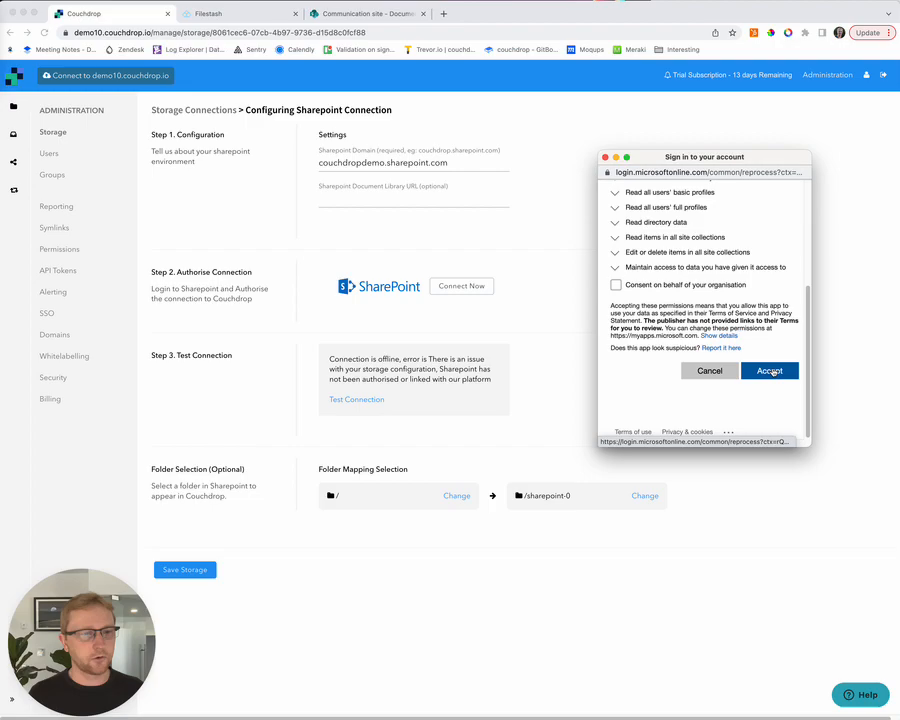
pyautogui.click(769, 370)
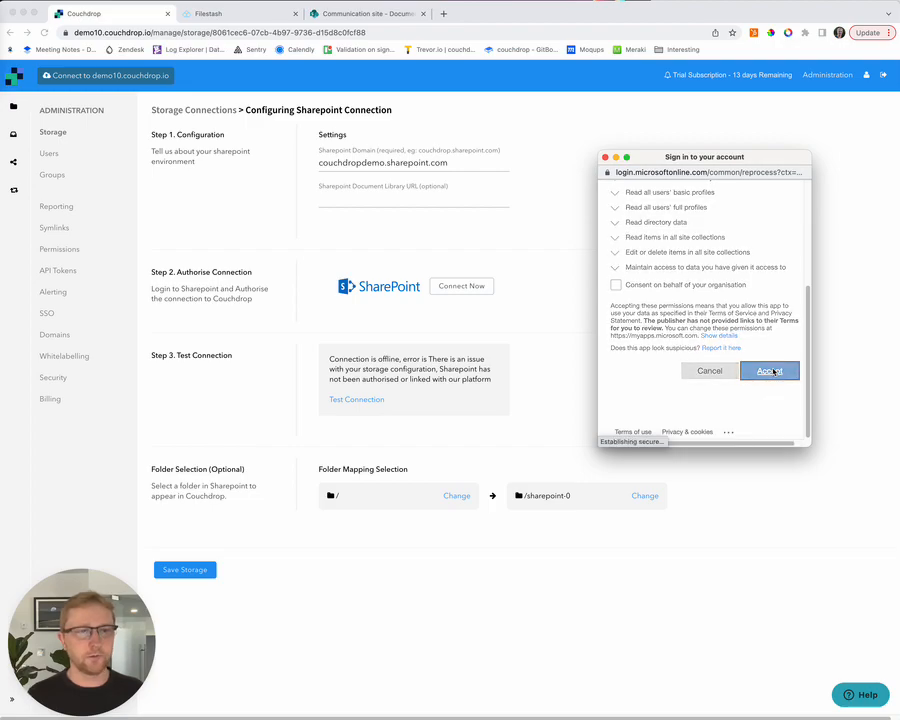
pyautogui.click(769, 371)
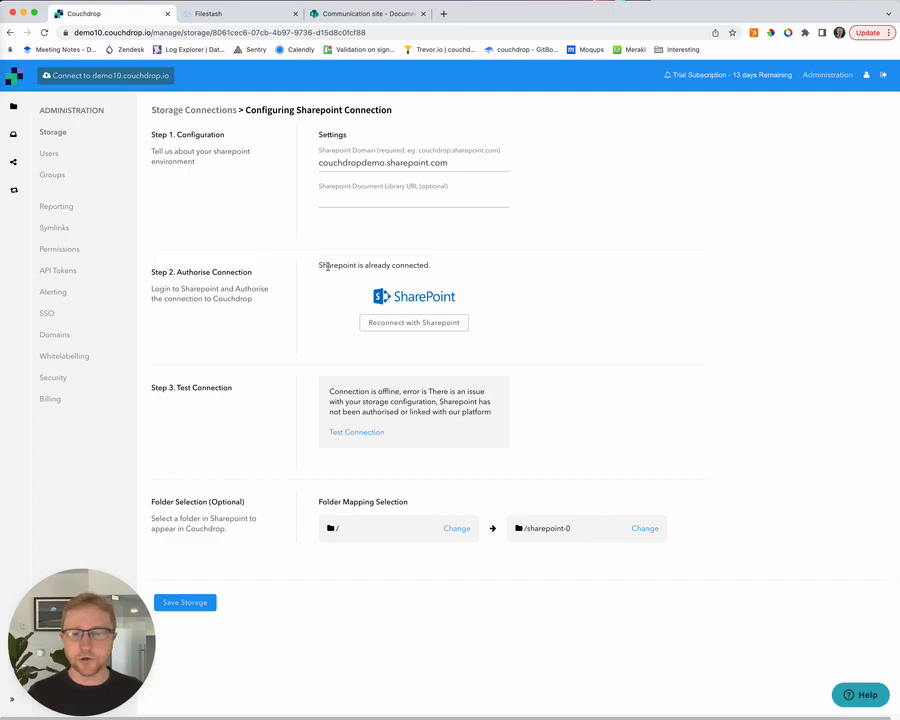
# Step: Test the connection, set folder mapping, save storage, then browse sharepoint-0's Documents library
pyautogui.click(356, 431)
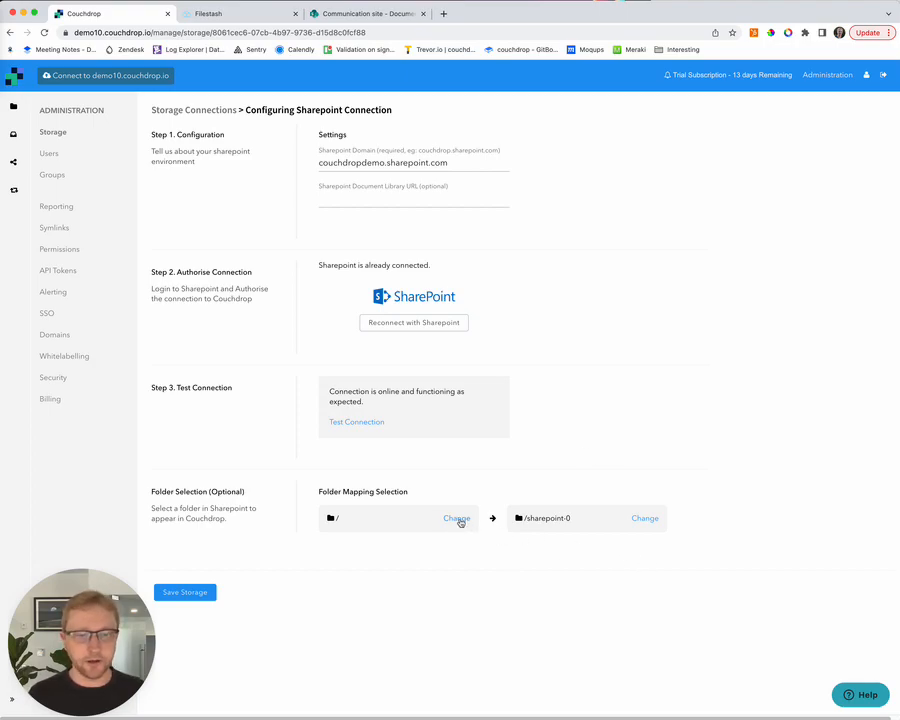
pyautogui.click(456, 518)
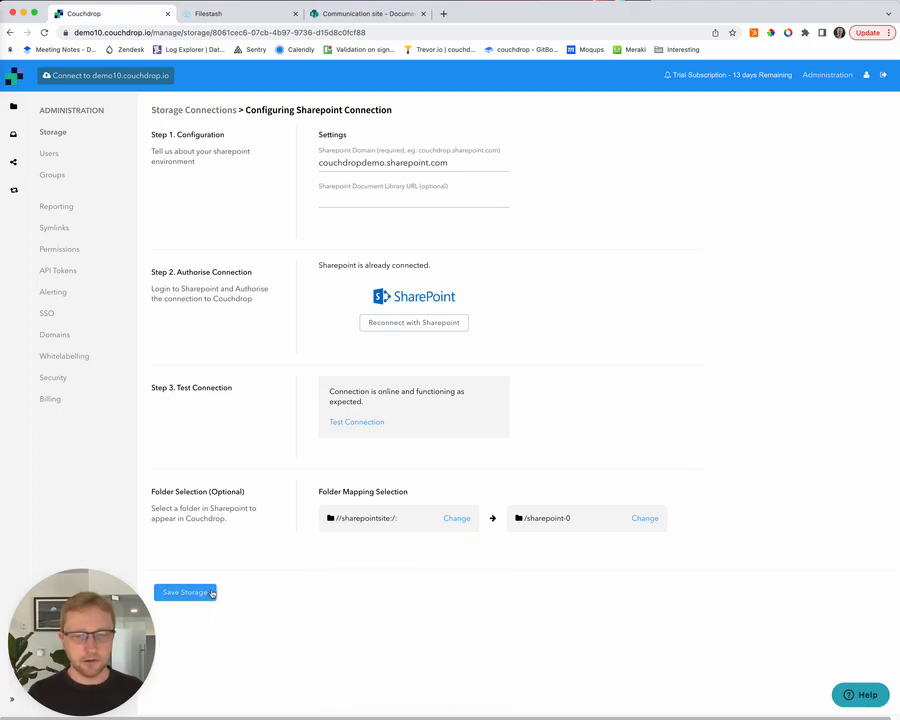
pyautogui.click(187, 592)
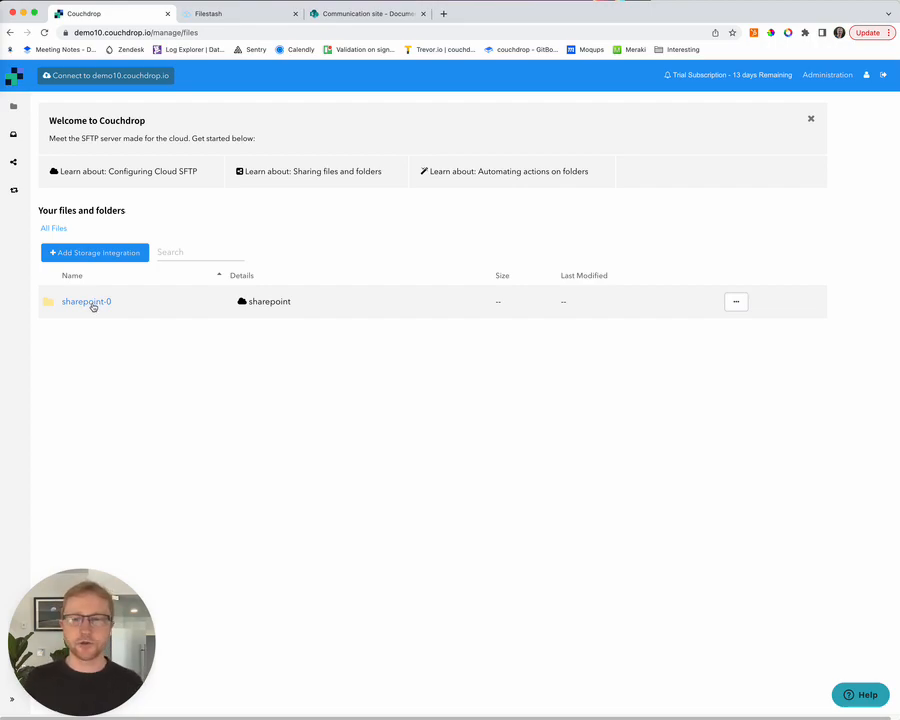
pyautogui.click(86, 301)
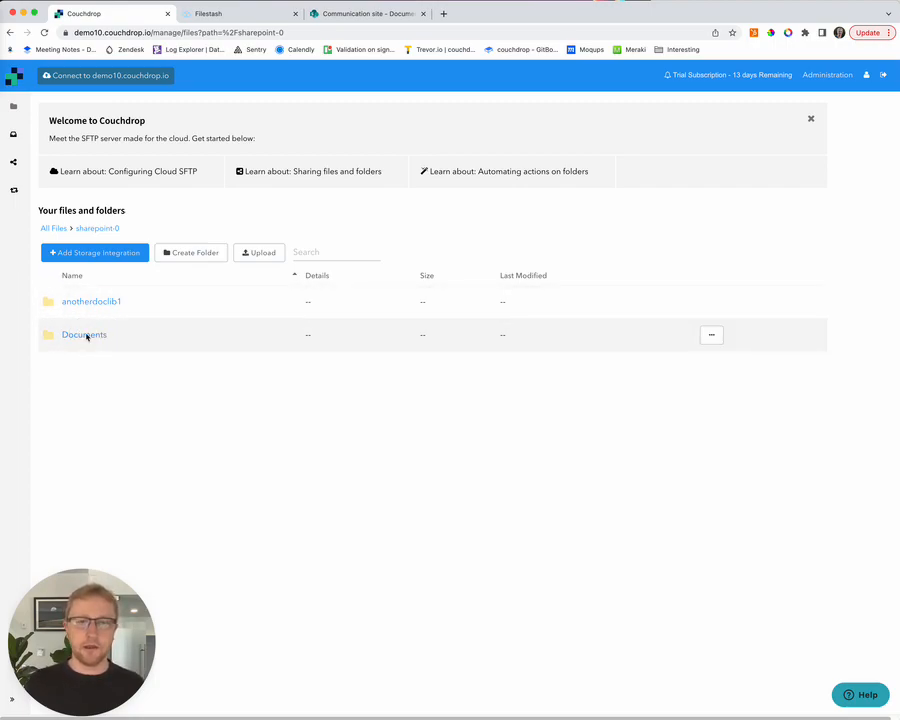
pyautogui.click(84, 334)
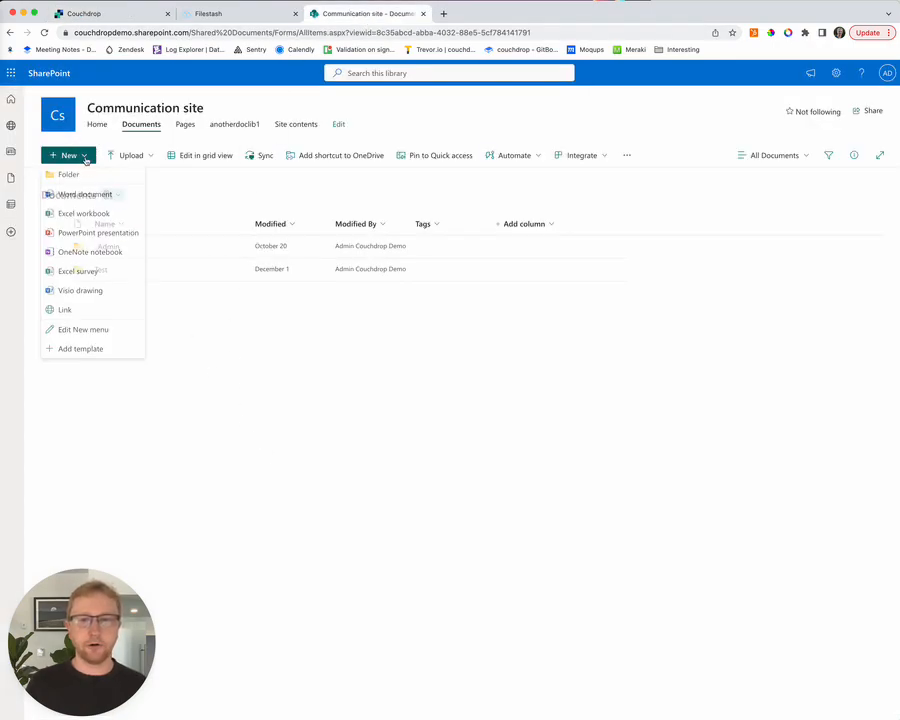
# Step: Create the Input-SFTP-Folder1 folder in Documents, then go back to Couchdrop administration
pyautogui.click(68, 174)
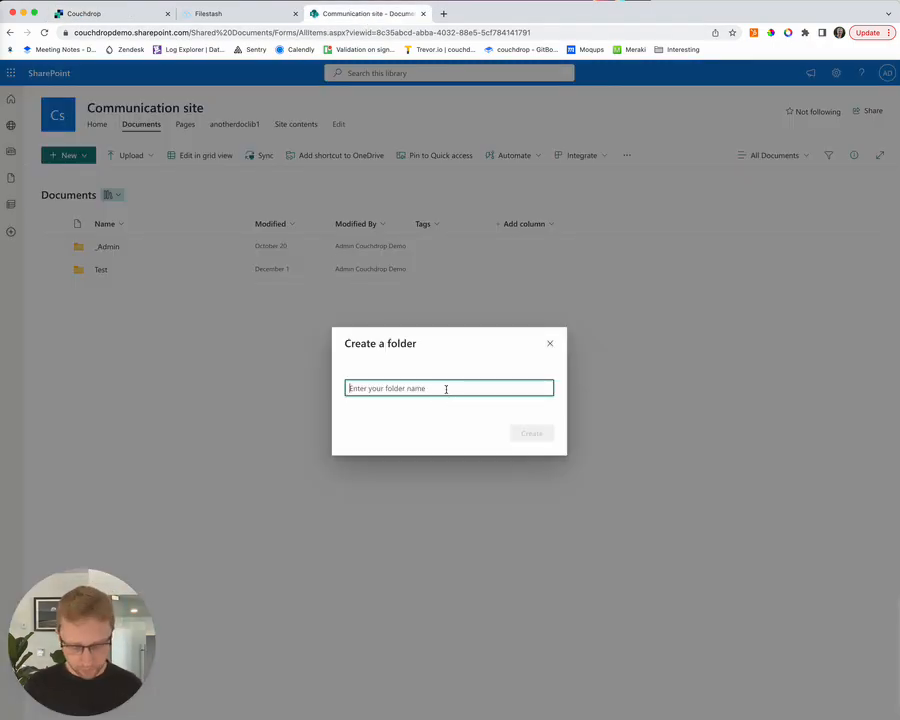
pyautogui.write('Inp')
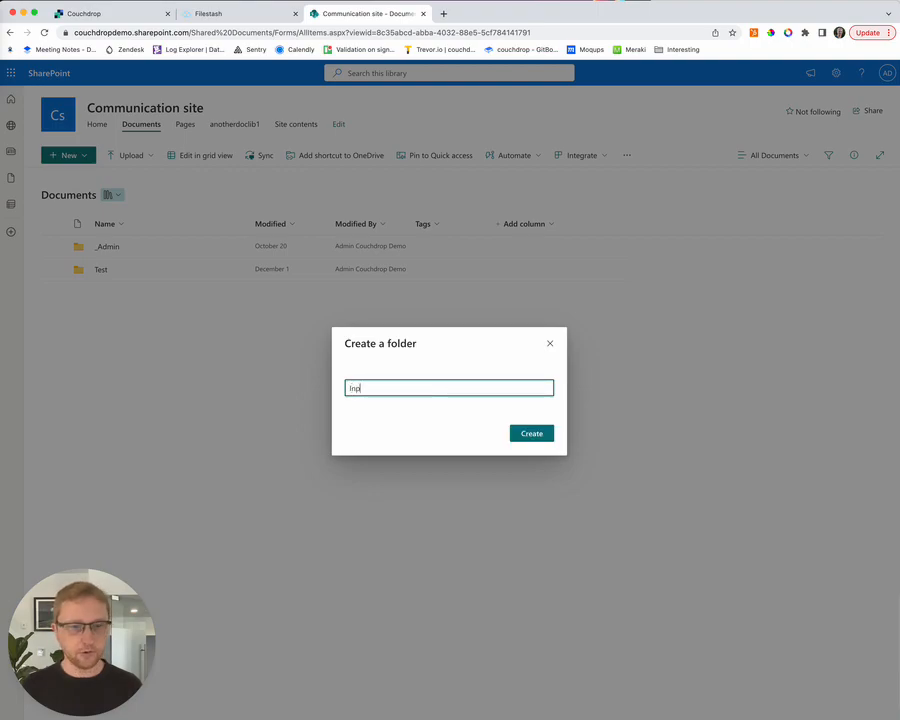
pyautogui.write('Input-SFTP')
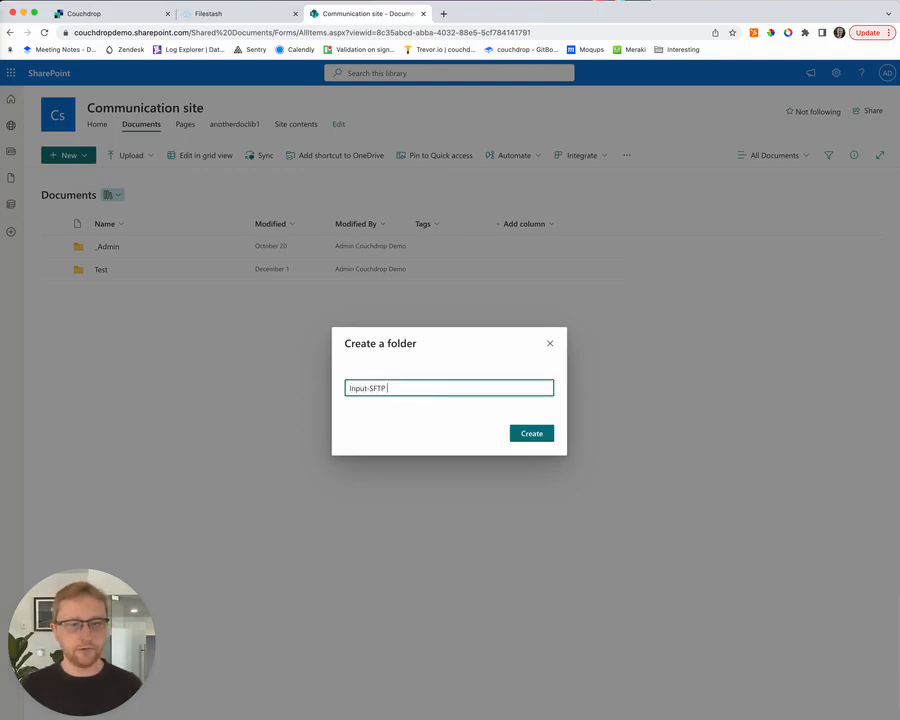
pyautogui.write('-Folder1')
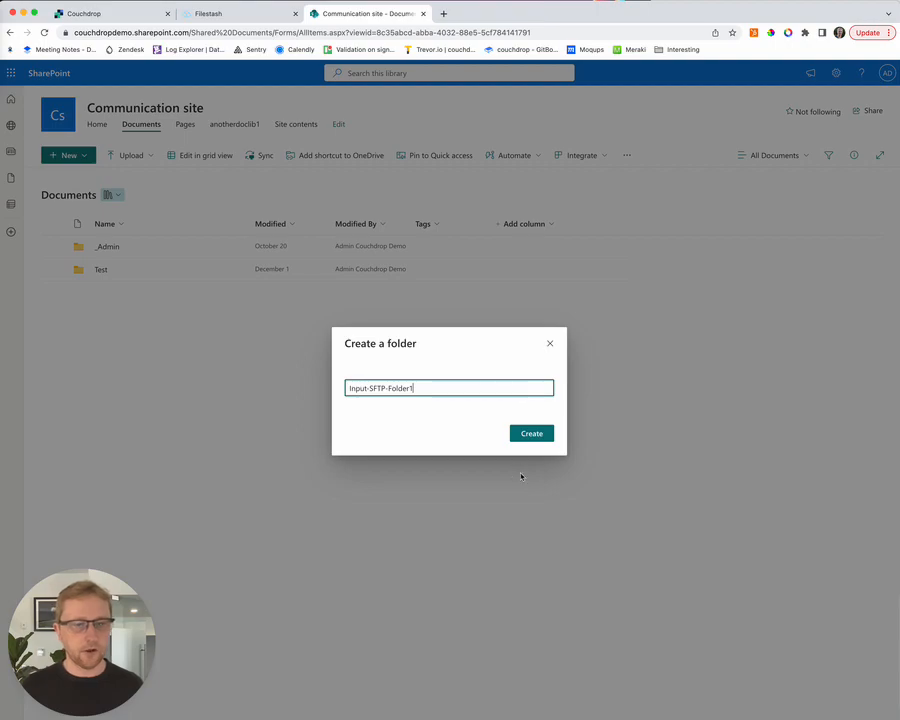
pyautogui.click(531, 433)
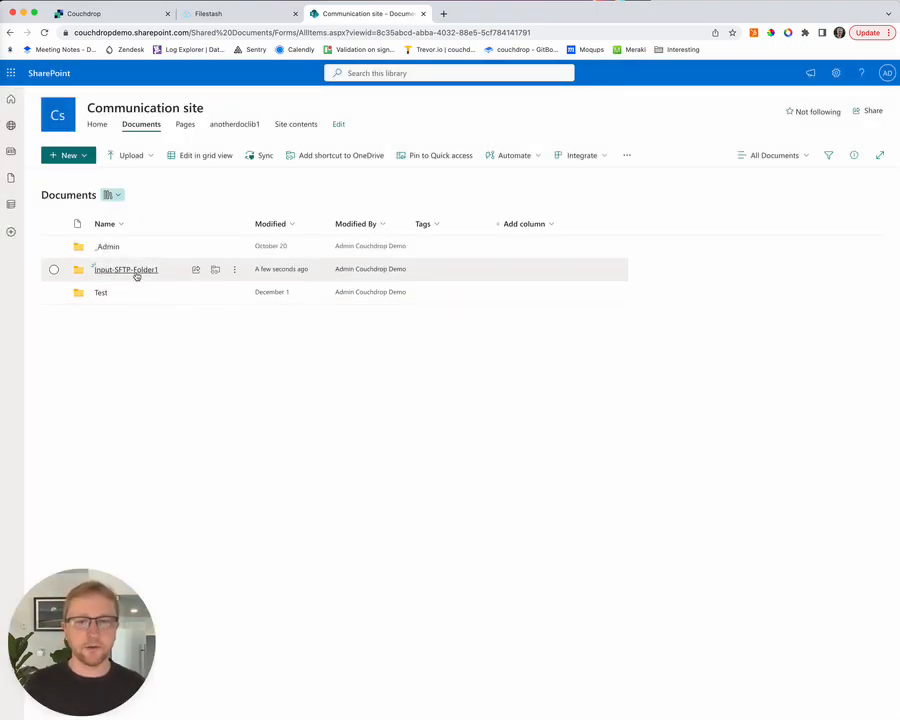
pyautogui.moveTo(126, 269)
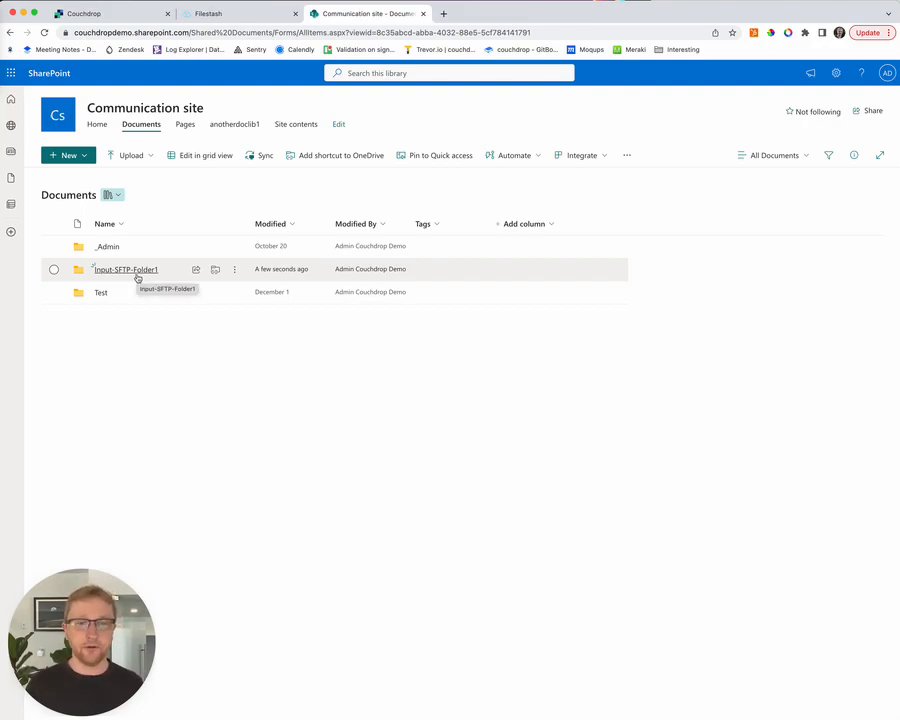
pyautogui.click(95, 13)
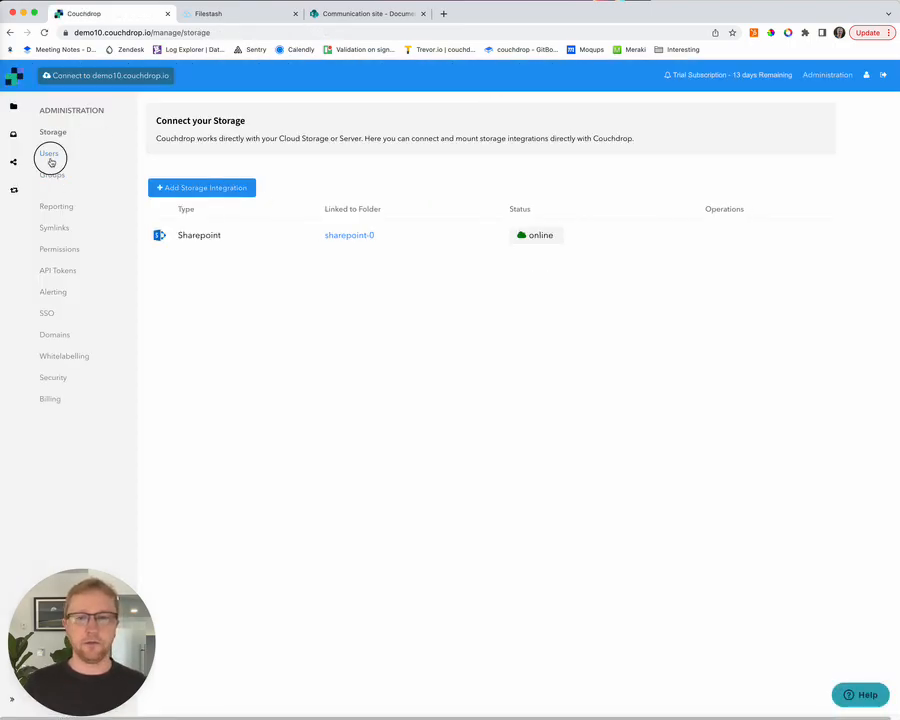
# Step: Start a new user account with email demo10-sftp-upload-user@
pyautogui.click(49, 153)
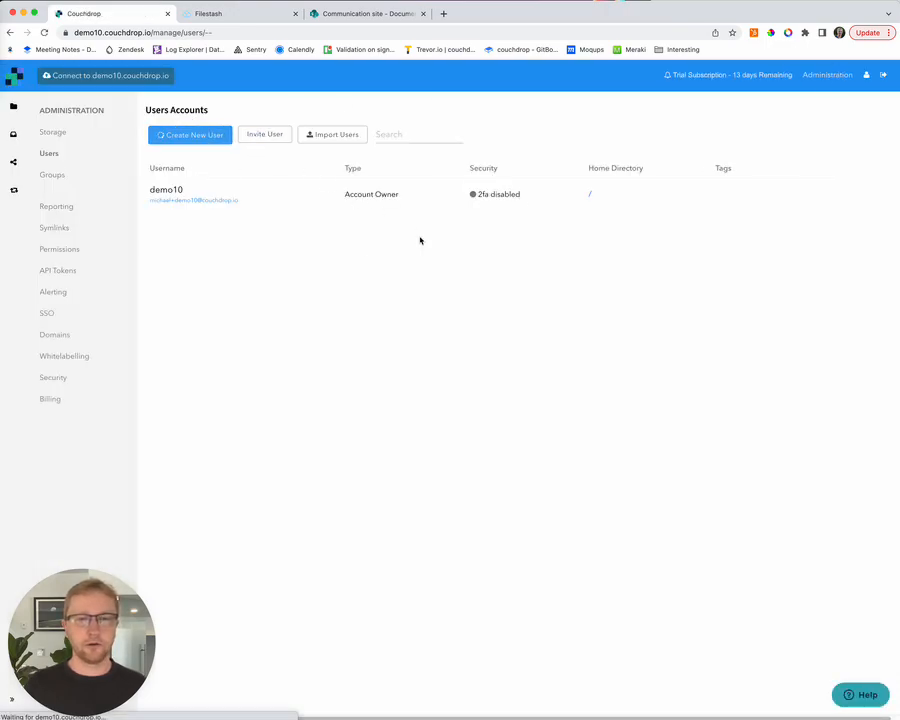
pyautogui.click(190, 134)
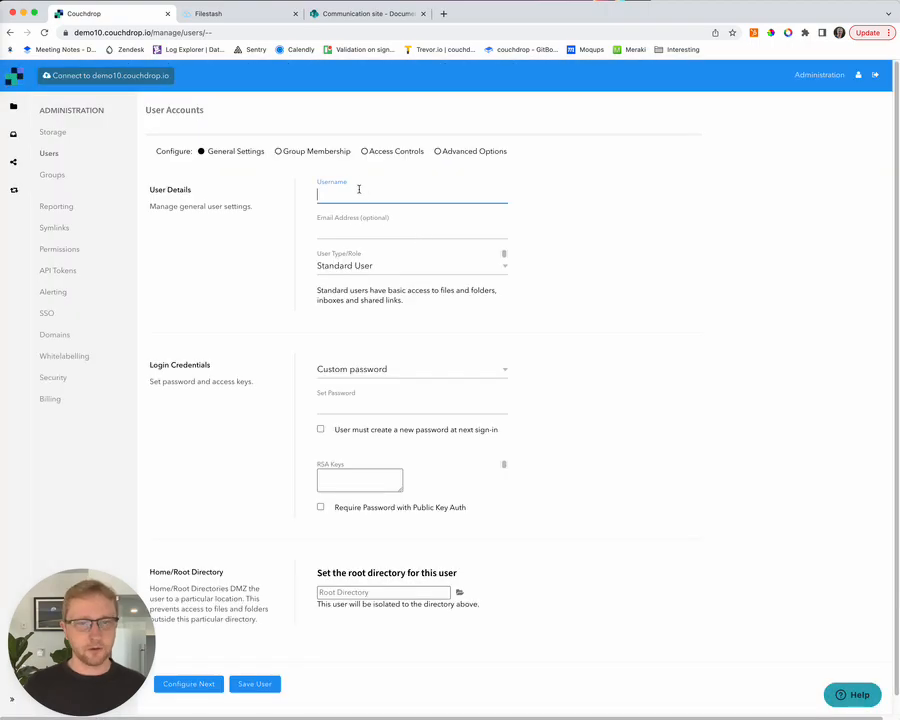
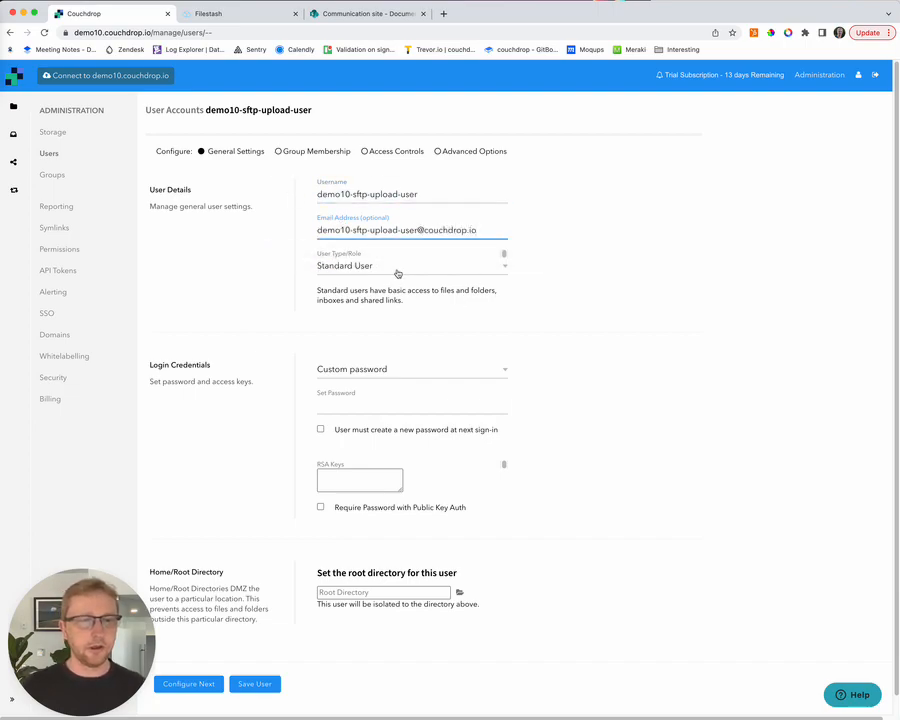
# Step: Set the user's password and make Input-SFTP-Folder1 its root directory
pyautogui.click(410, 405)
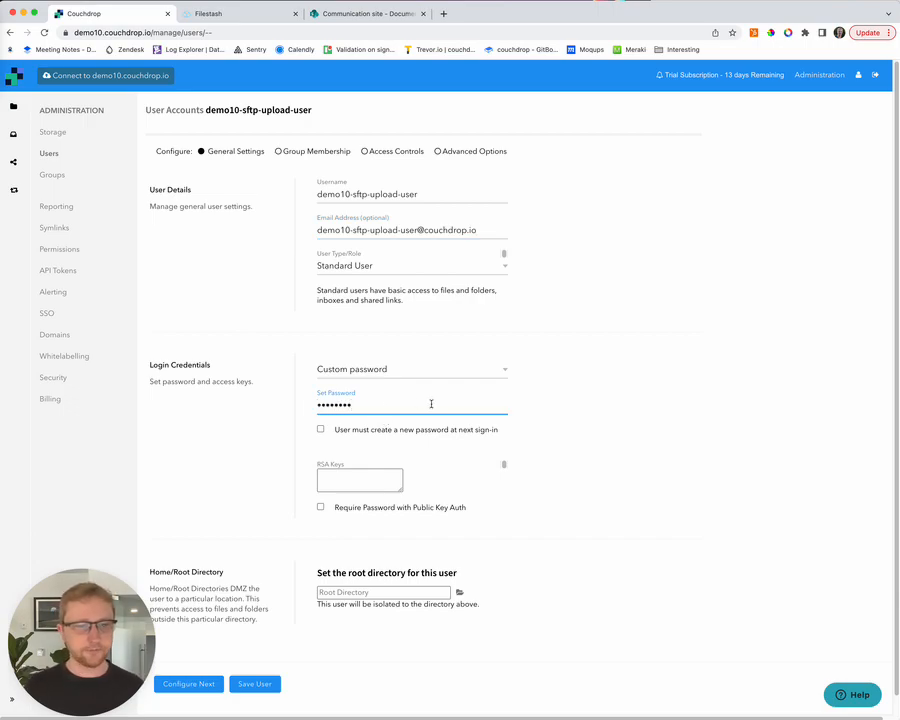
pyautogui.scroll(-3)
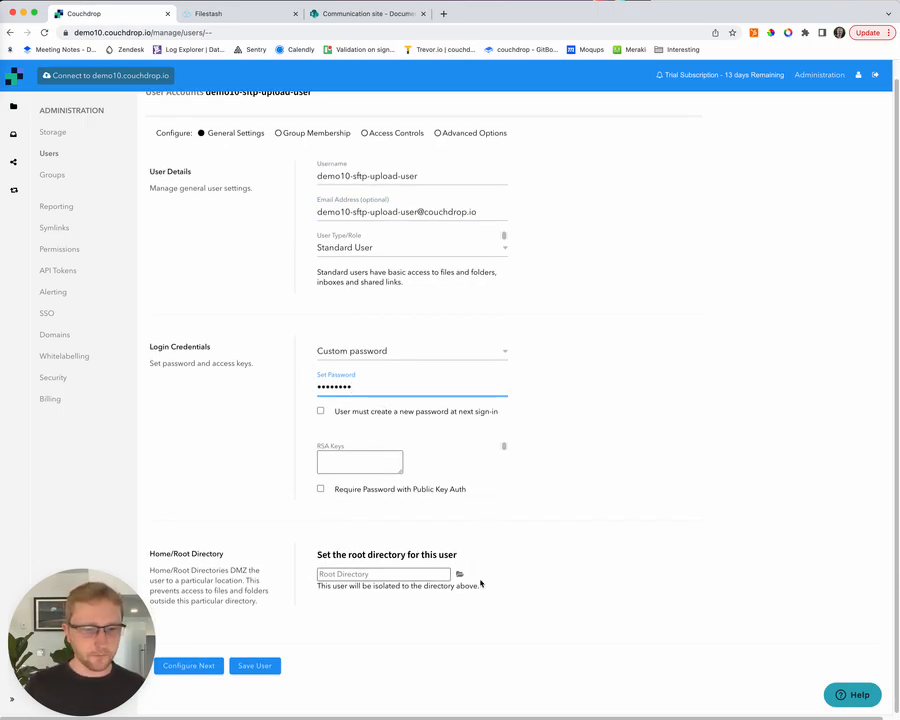
pyautogui.click(383, 574)
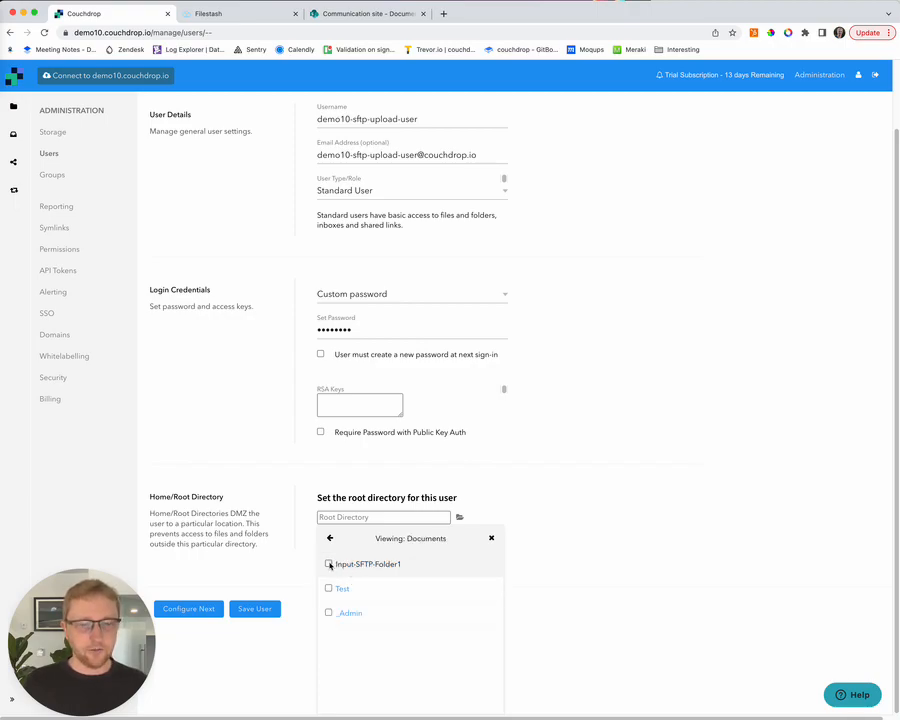
pyautogui.click(329, 563)
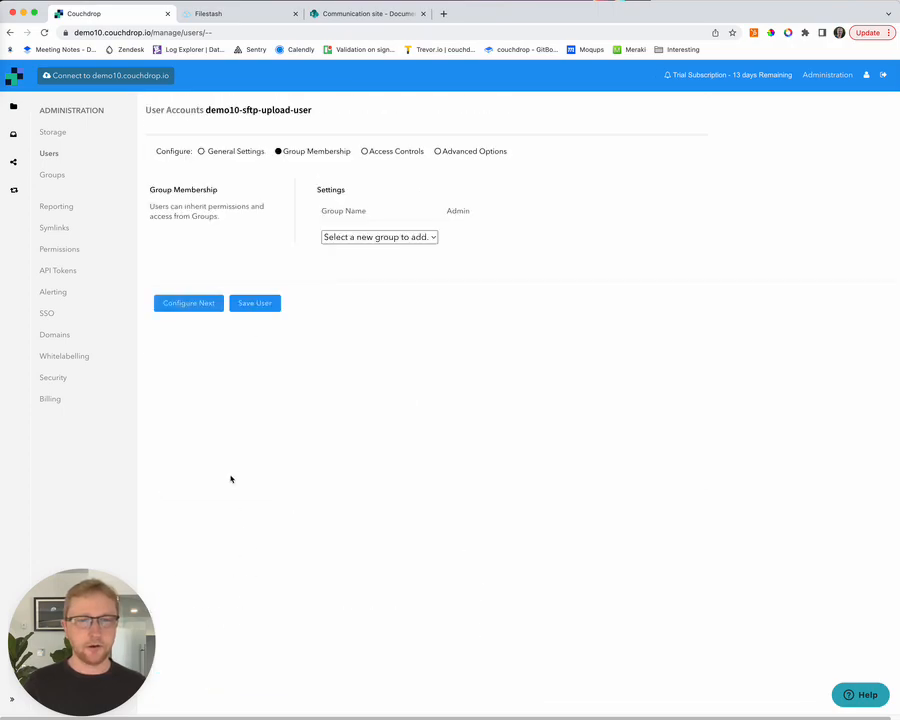
# Step: Review Access Controls allowing SFTP, web portal and upload portal, reaching Advanced Options
pyautogui.click(392, 151)
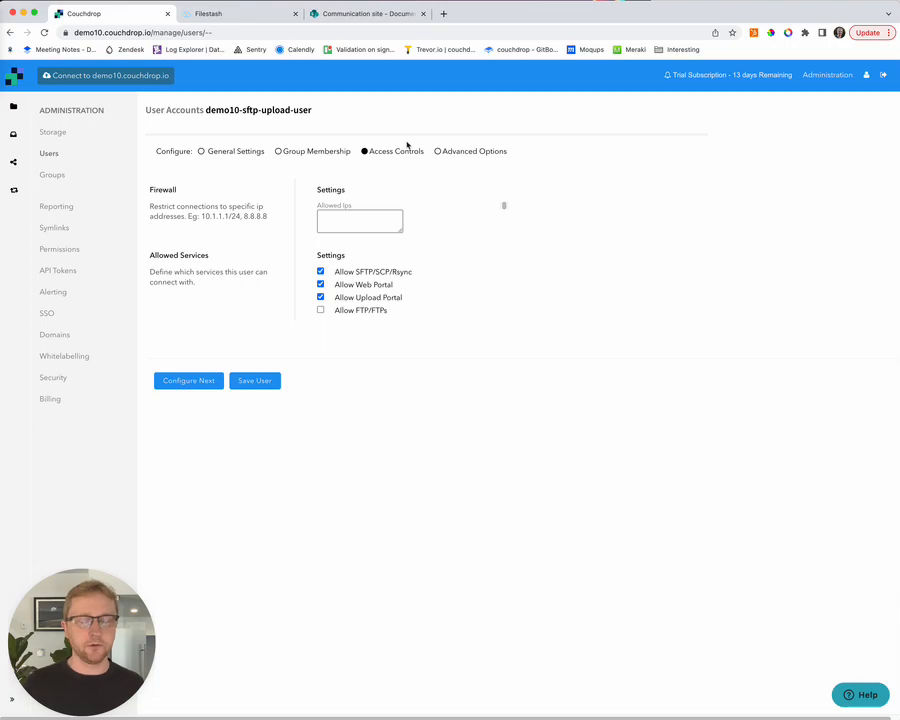
pyautogui.moveTo(371, 238)
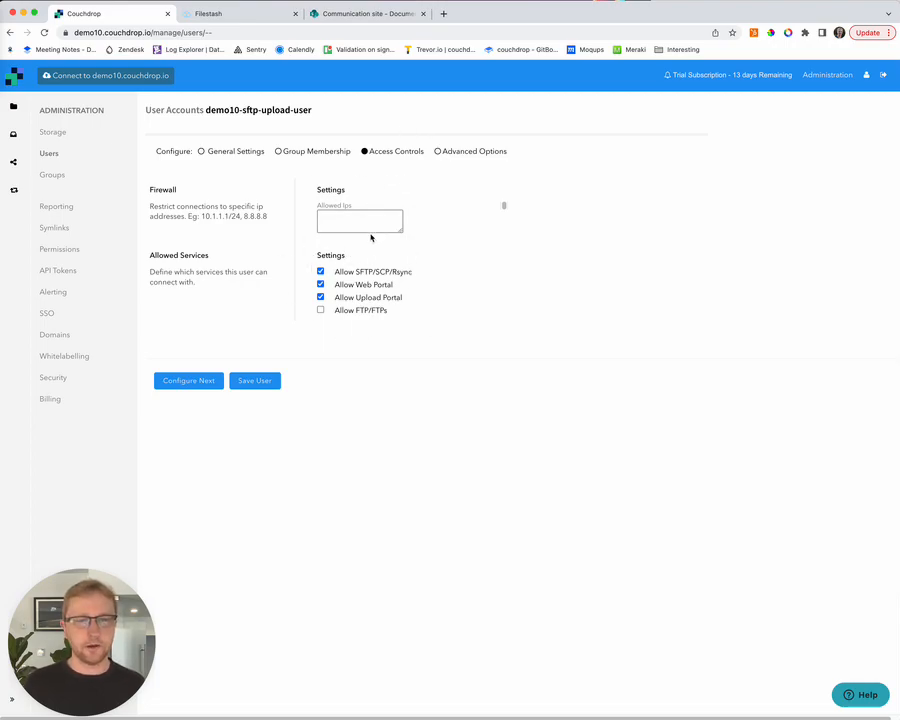
pyautogui.moveTo(371, 239)
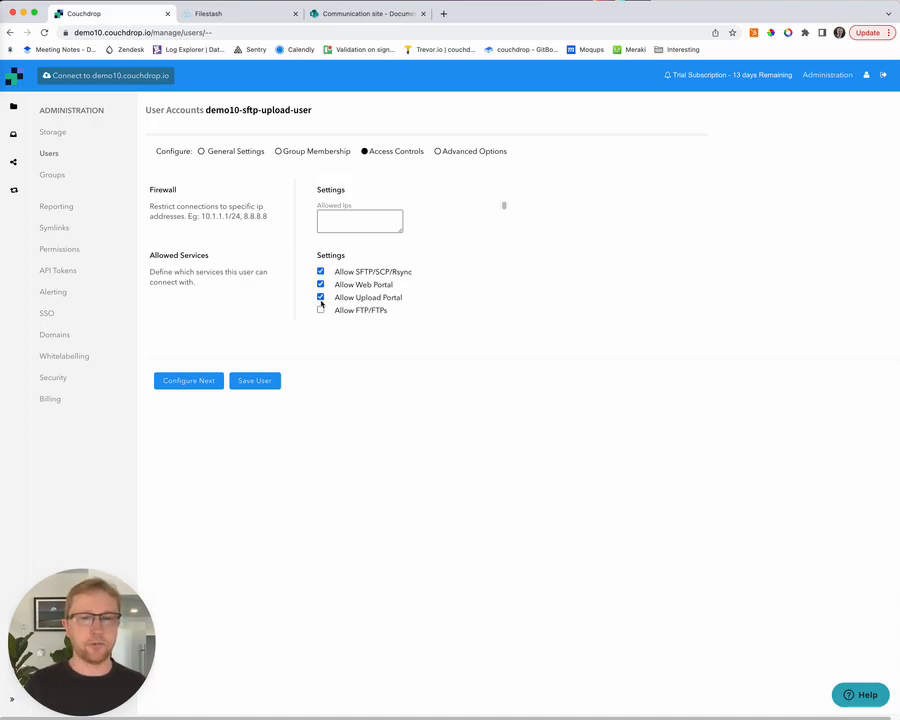
pyautogui.click(320, 297)
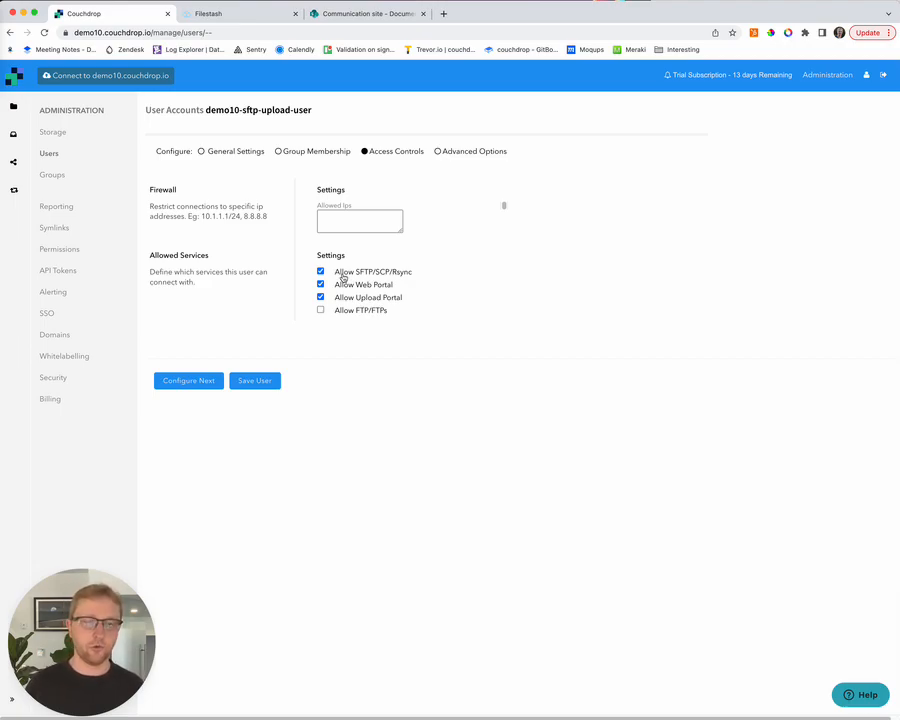
pyautogui.moveTo(248, 305)
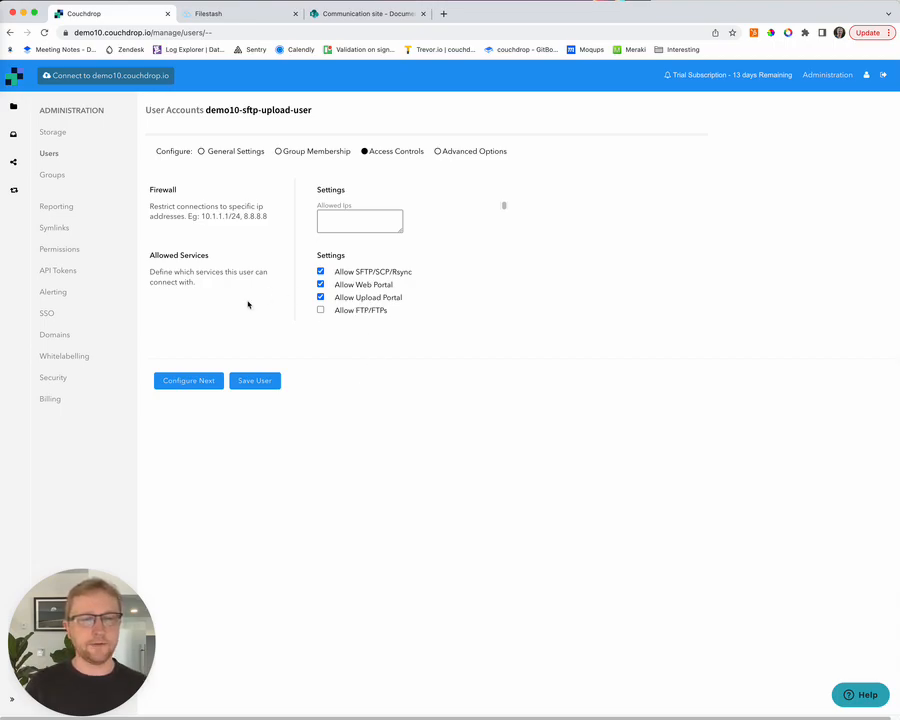
pyautogui.click(188, 381)
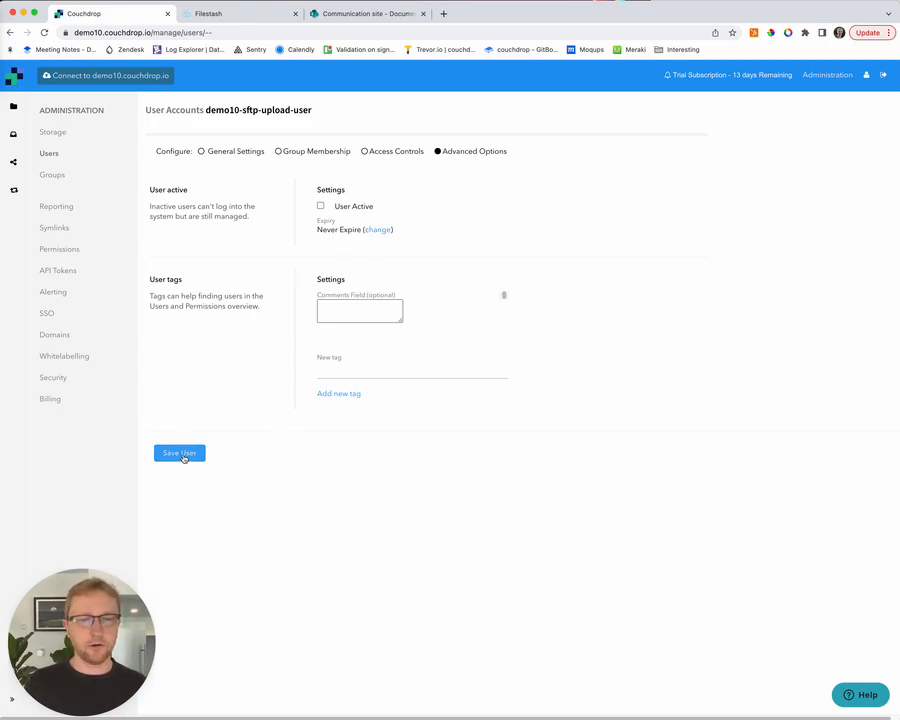
pyautogui.click(179, 453)
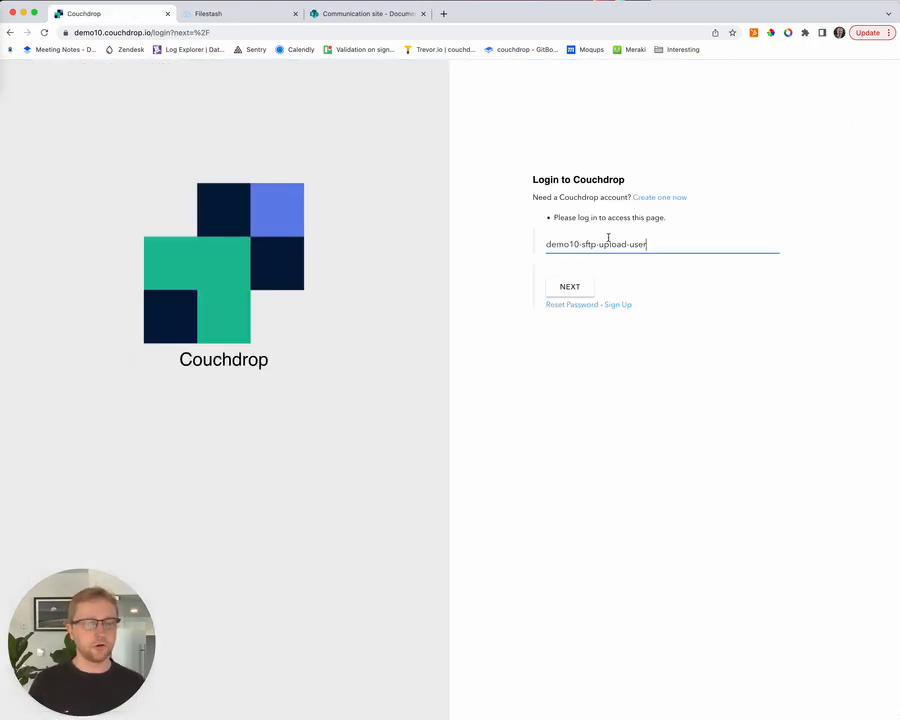
# Step: Log in as demo10-sftp-upload-user with its password
pyautogui.click(568, 287)
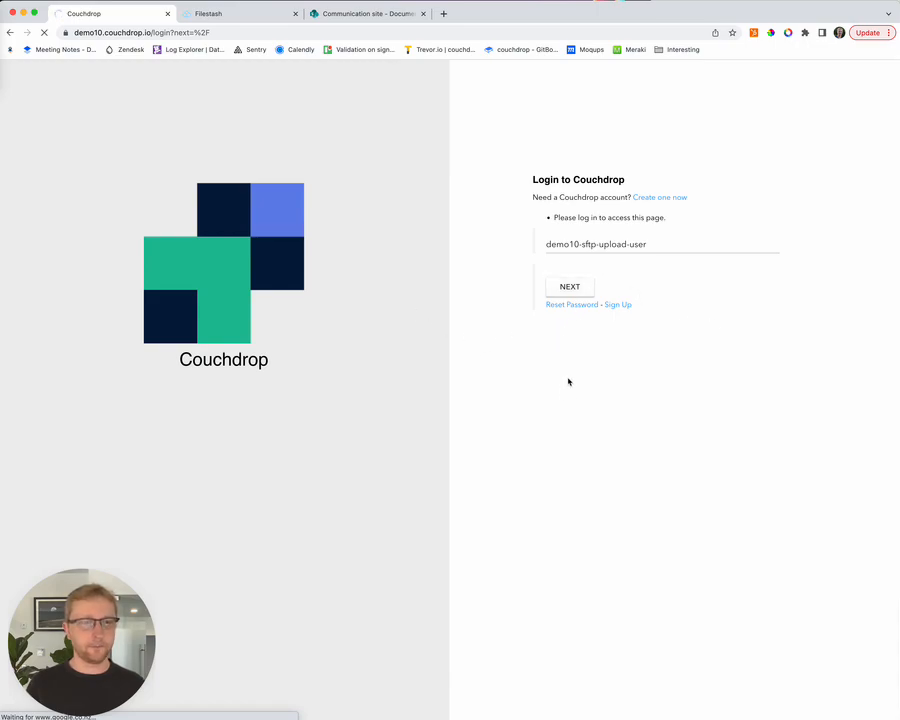
pyautogui.write('••••')
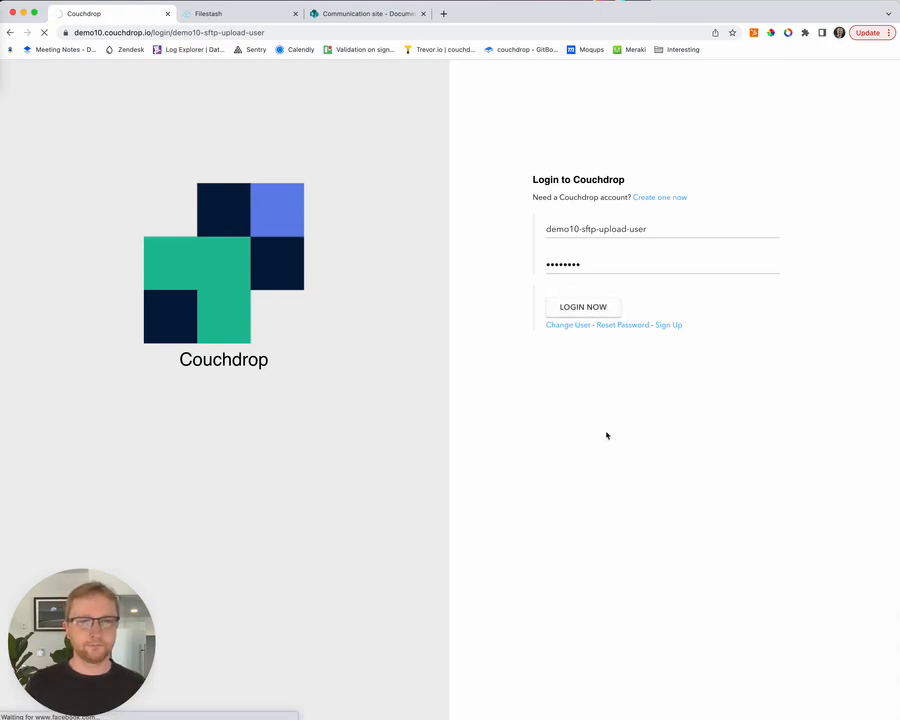
pyautogui.click(583, 307)
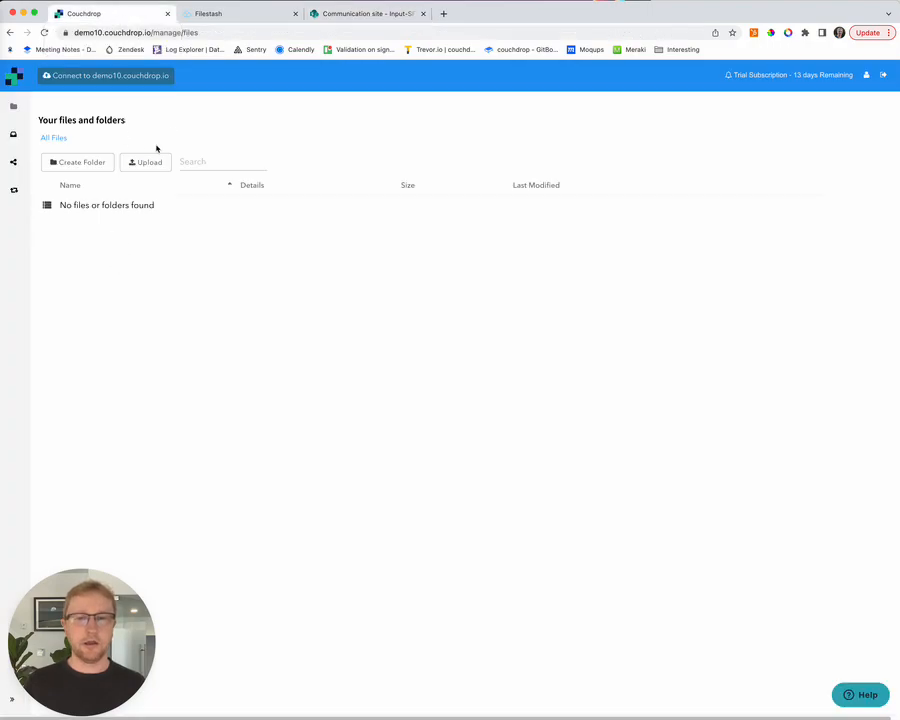
# Step: Drag Book2.xlsx into the Upload Files area and confirm it reached SharePoint
pyautogui.click(145, 162)
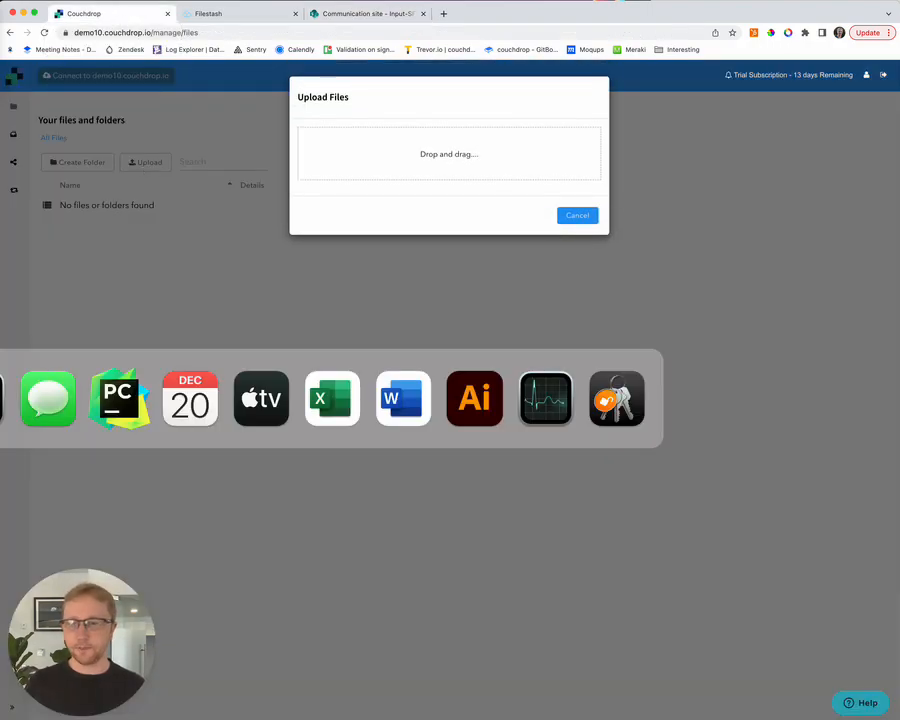
pyautogui.moveTo(120, 400); pyautogui.dragTo(580, 186)
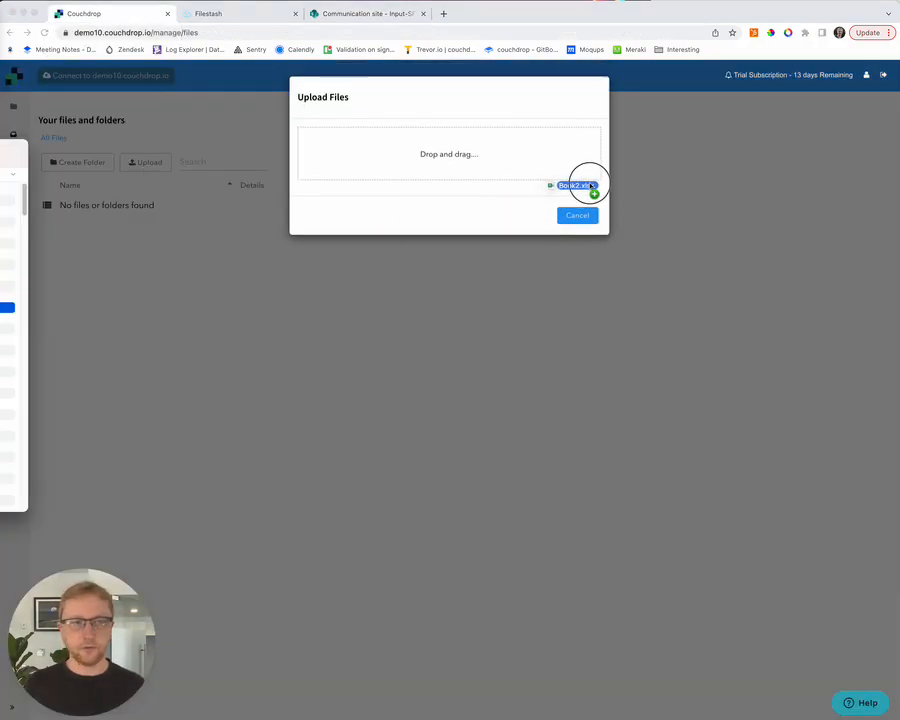
pyautogui.moveTo(575, 186); pyautogui.dragTo(448, 154)
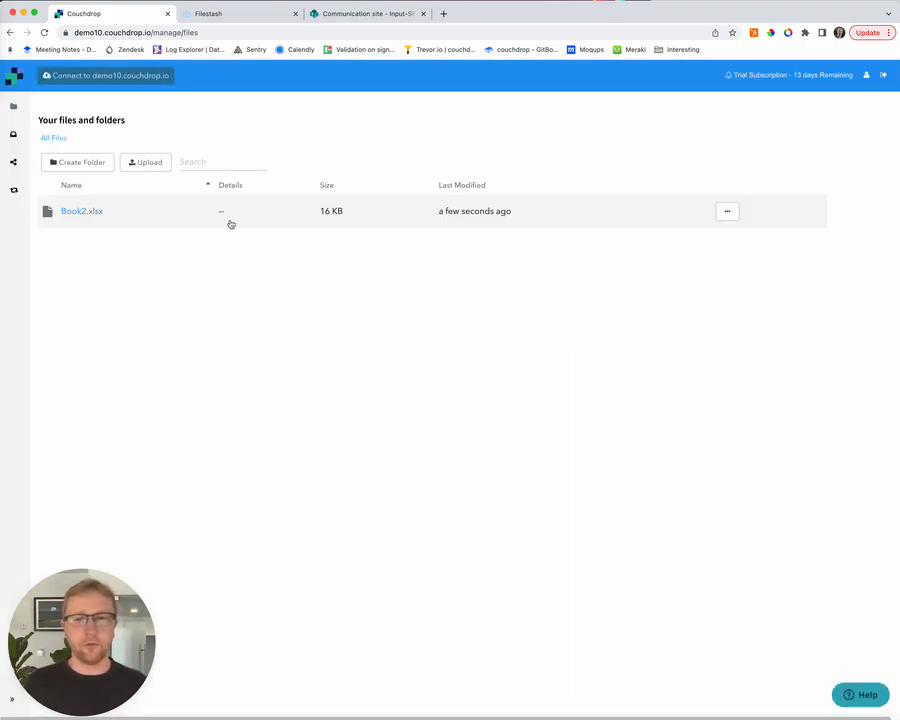
pyautogui.click(367, 13)
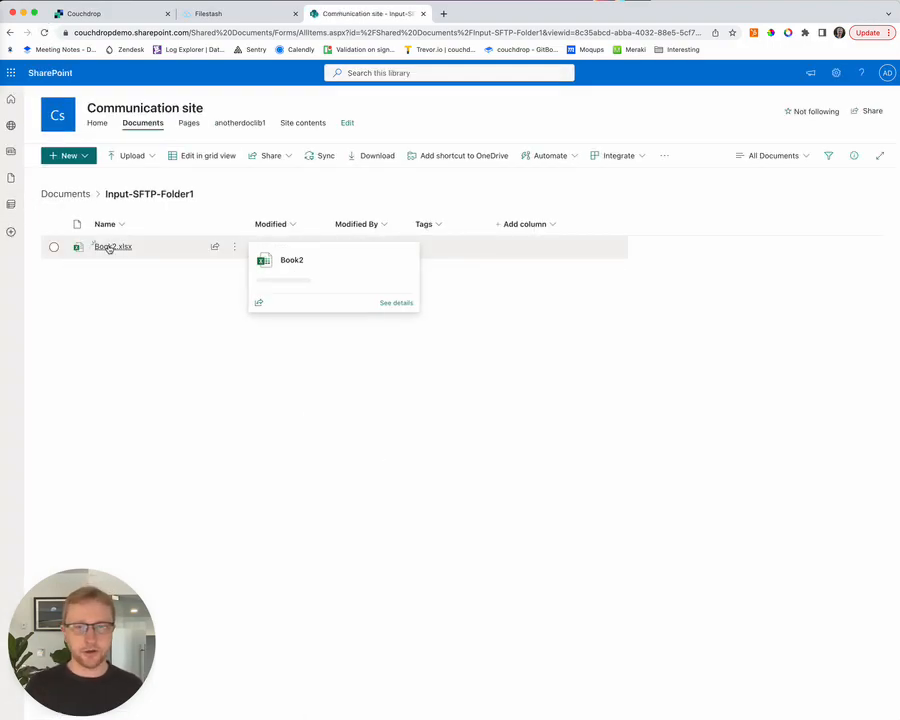
pyautogui.click(108, 13)
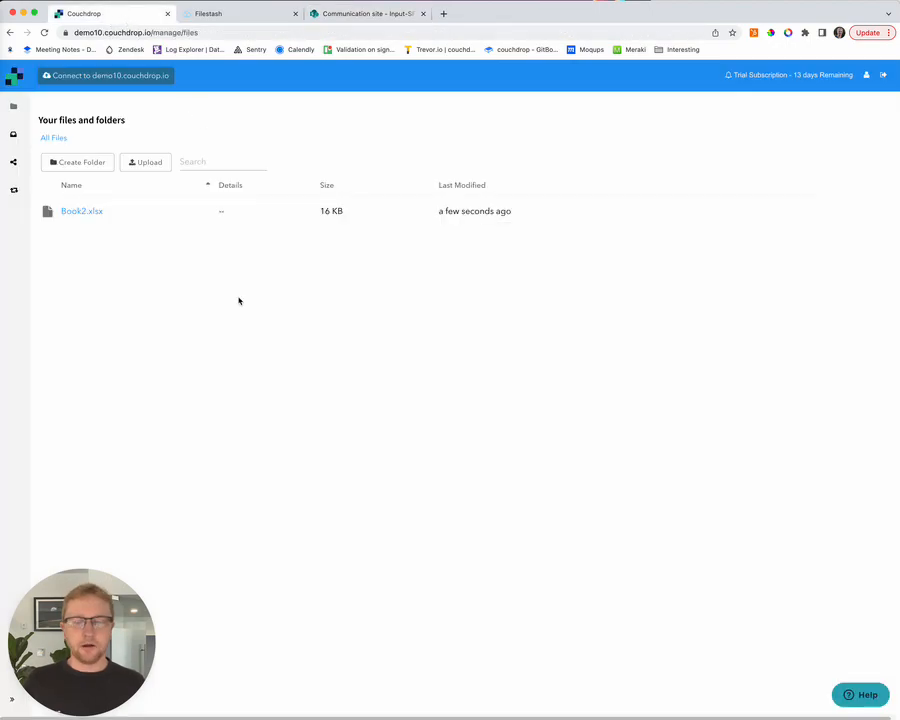
pyautogui.moveTo(234, 305)
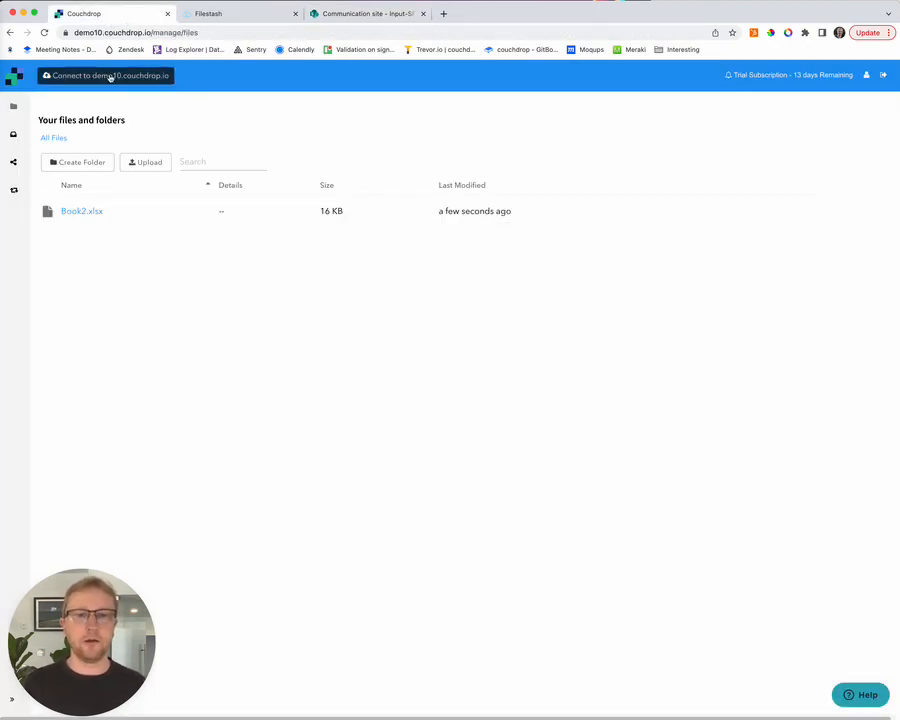
# Step: Open the connection details and select the SFTP hostname demo10.couchdrop.io
pyautogui.click(105, 75)
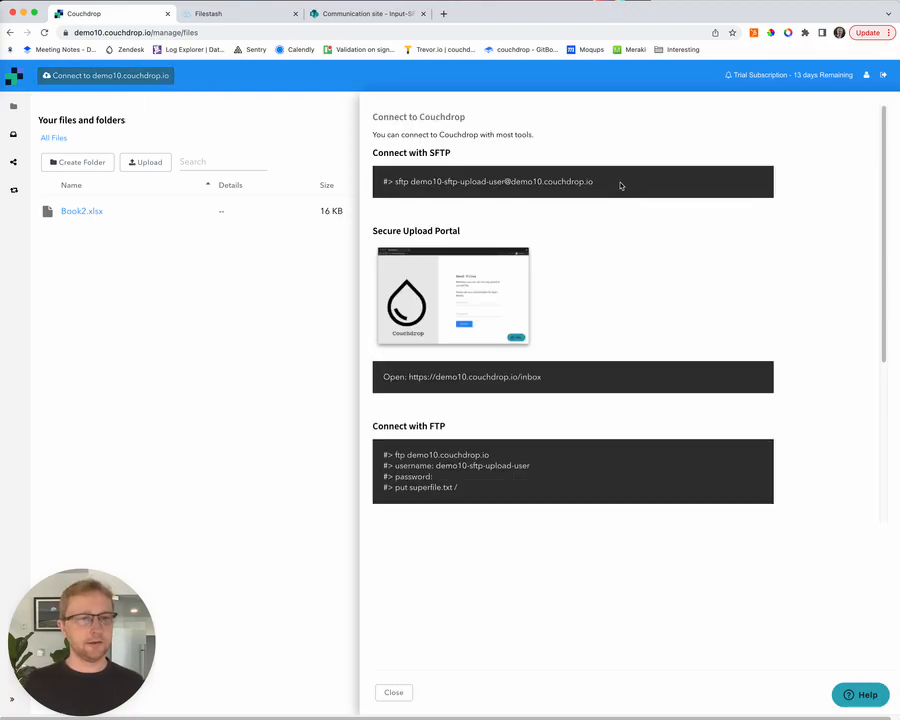
pyautogui.scroll(-3)
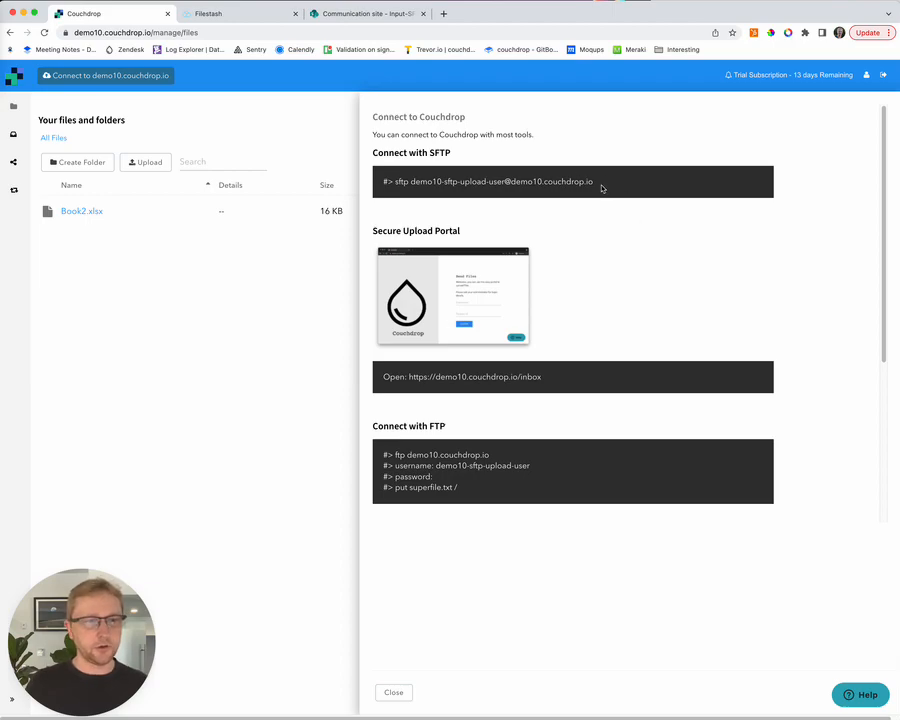
pyautogui.moveTo(510, 181); pyautogui.dragTo(593, 181)
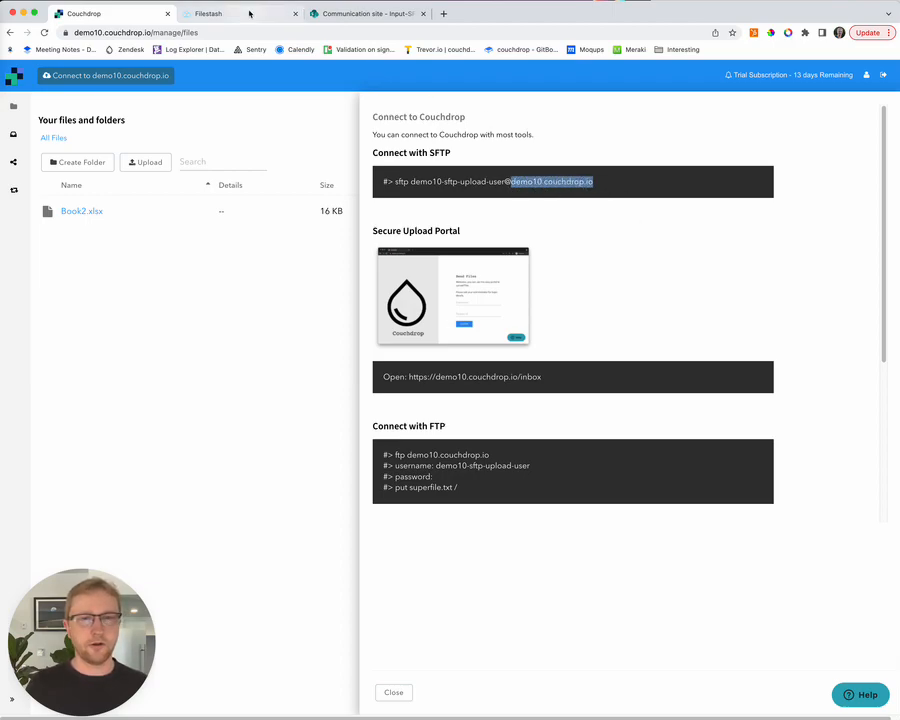
pyautogui.click(240, 13)
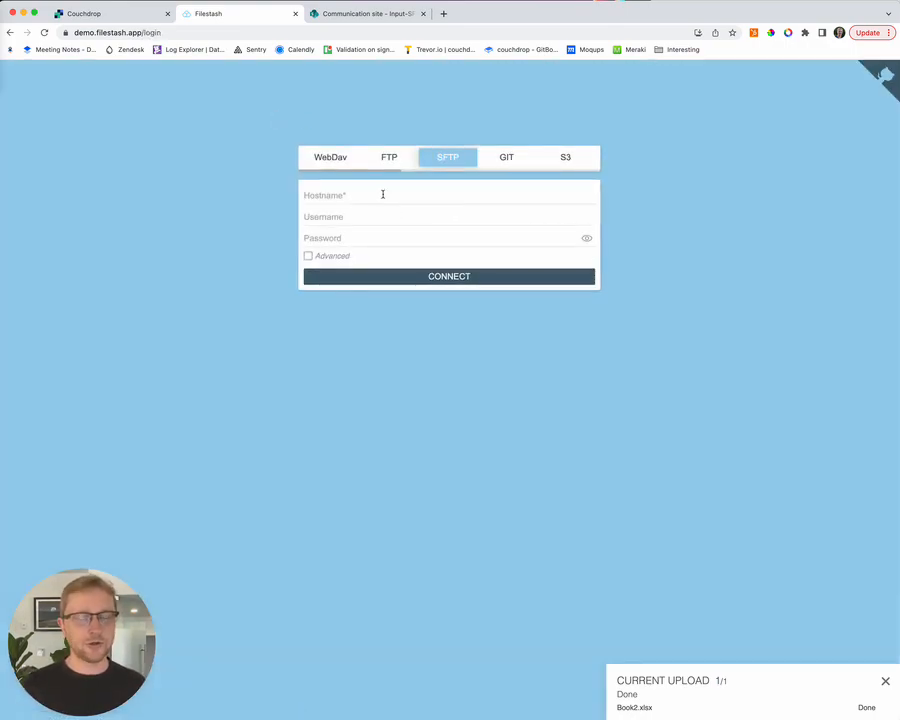
# Step: Connect Filestash over SFTP to demo10.couchdrop.io as demo10-sftp-upload-user
pyautogui.write('demo10.couchdrop.io')
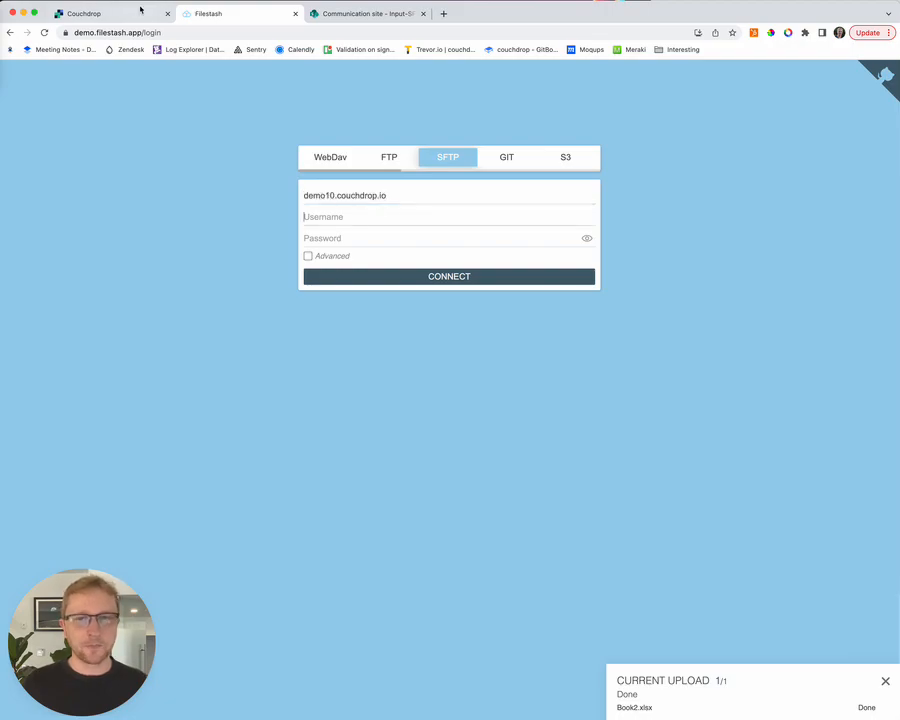
pyautogui.click(84, 13)
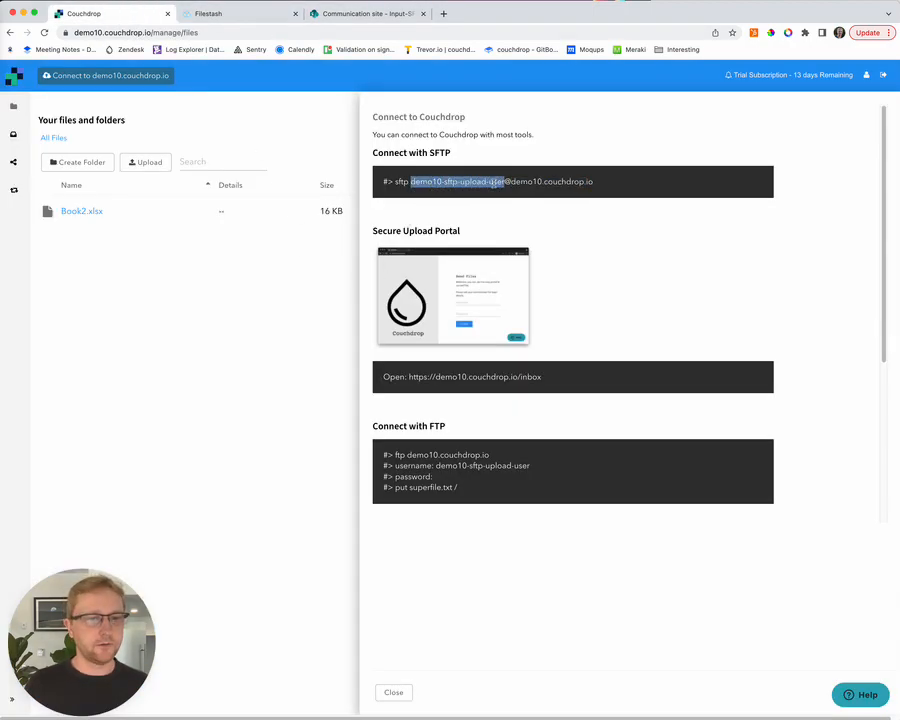
pyautogui.click(240, 13)
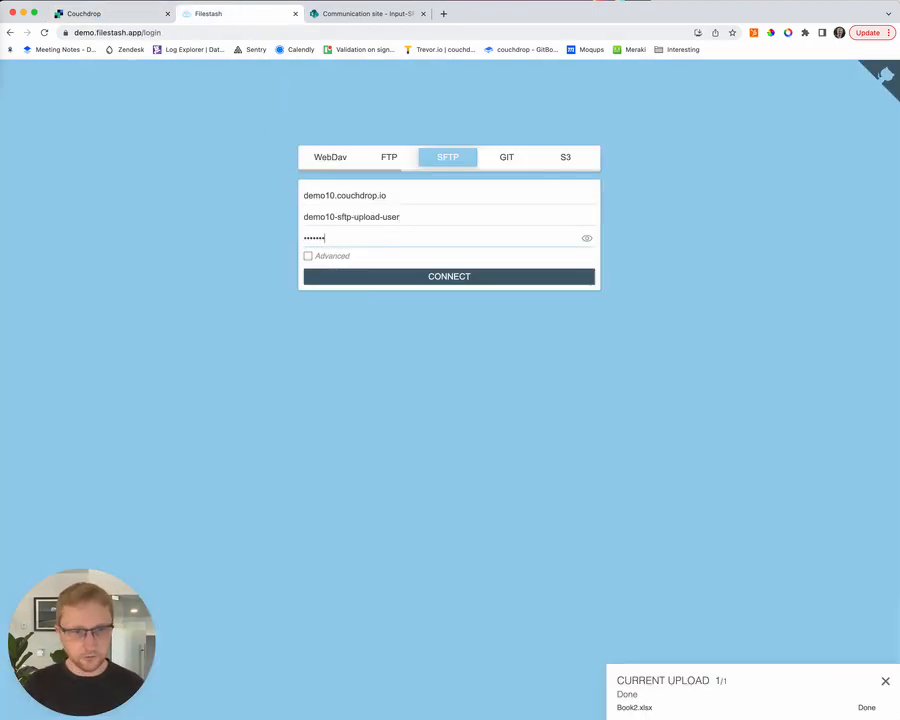
pyautogui.click(449, 276)
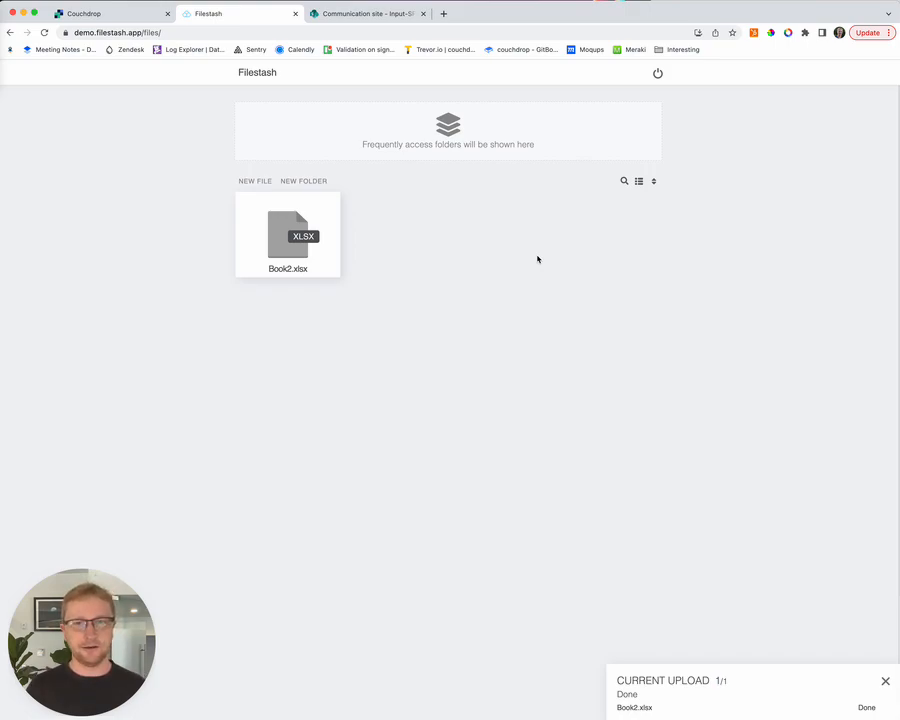
pyautogui.moveTo(225, 316)
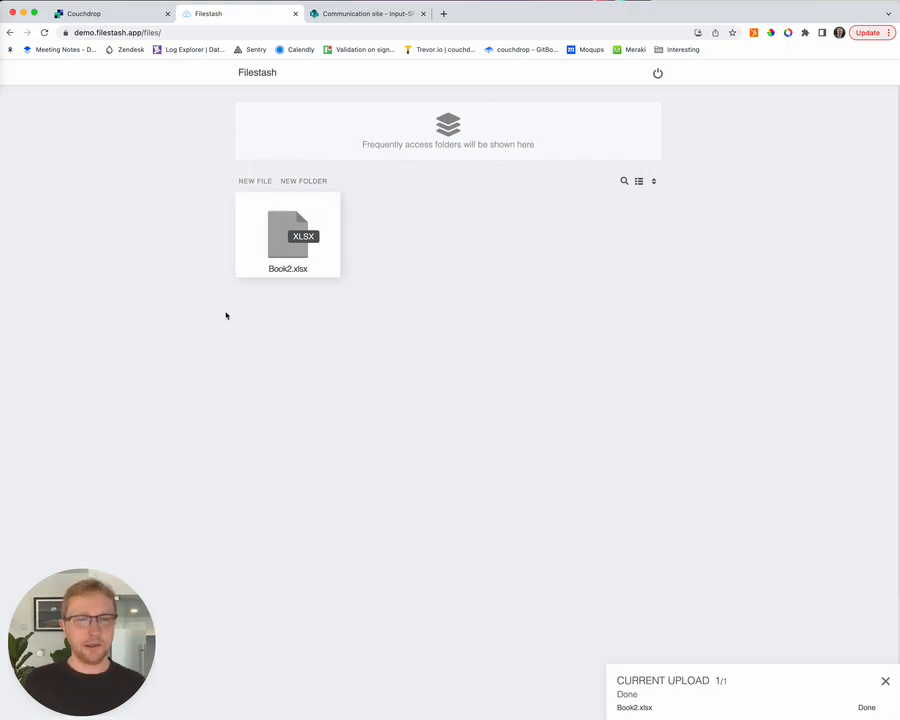
pyautogui.moveTo(288, 235)
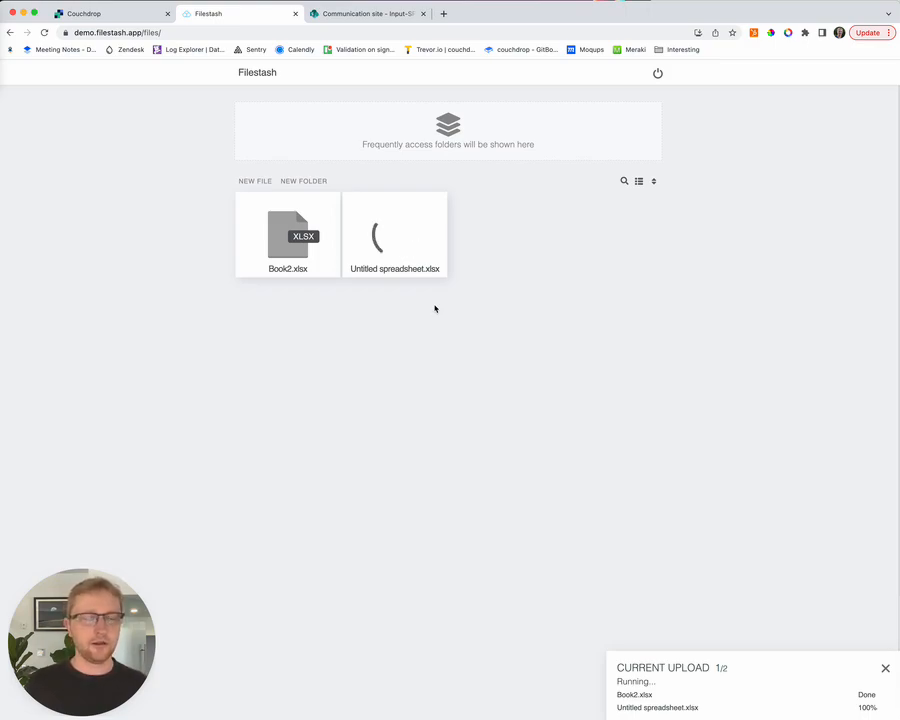
# Step: Check SharePoint's Input-SFTP-Folder1 for the uploaded Untitled spreadsheet.xlsx
pyautogui.click(367, 13)
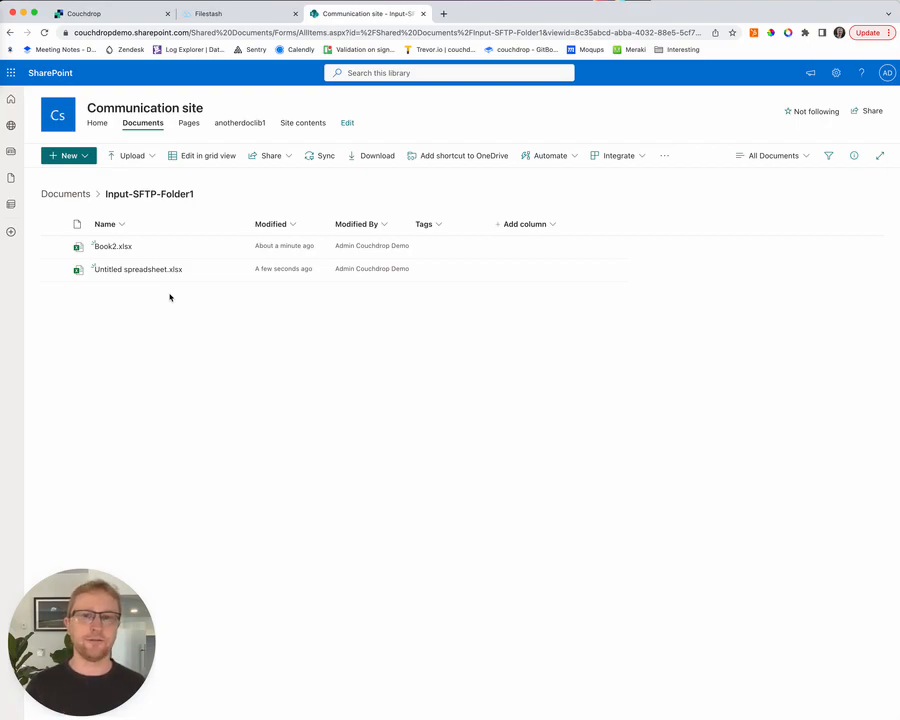
# Step: Return to the Couchdrop tab after confirming both spreadsheets in Input-SFTP-Folder1
pyautogui.click(105, 13)
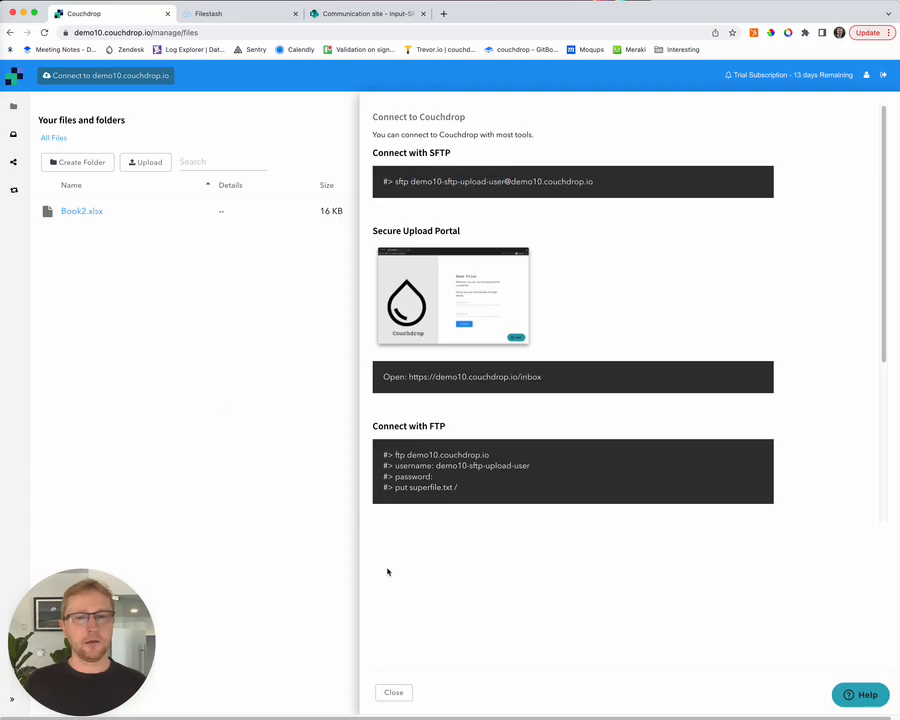